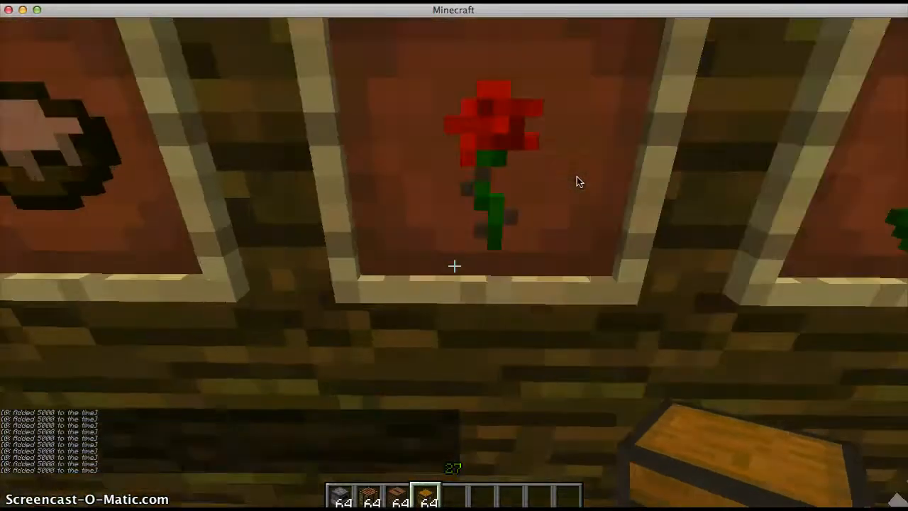
{"action": "mouse_move", "coordinate": [578, 181]}
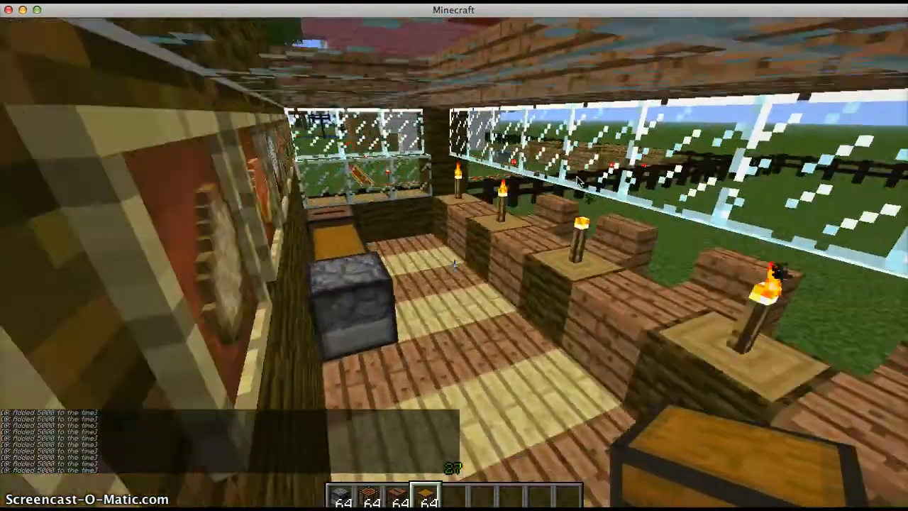
{"action": "mouse_move", "coordinate": [579, 181]}
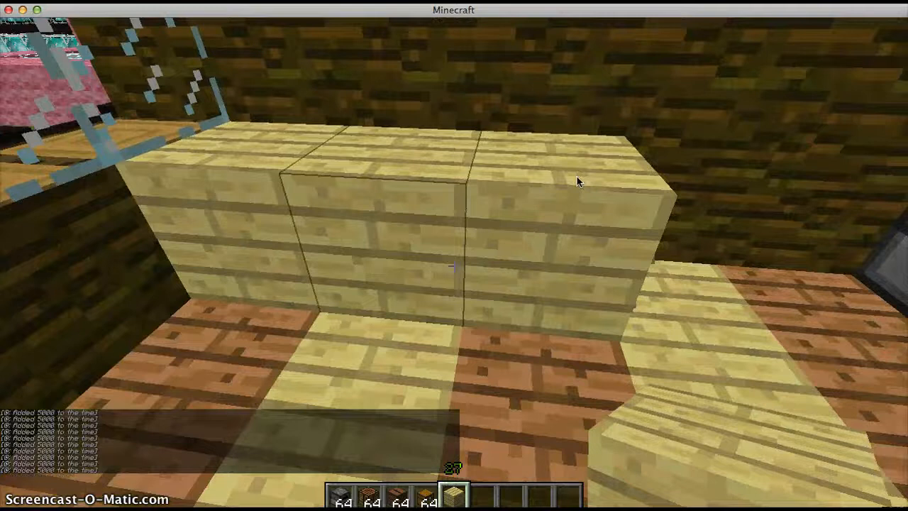
{"action": "mouse_move", "coordinate": [579, 182]}
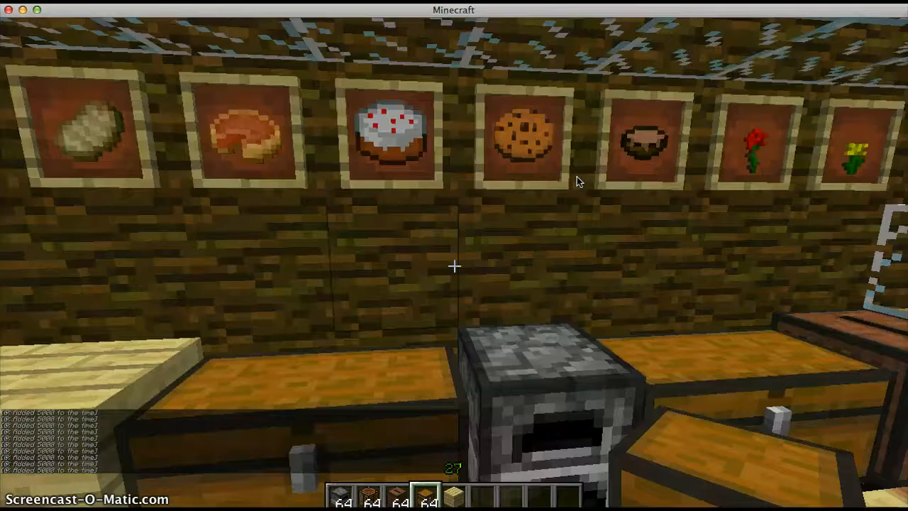
{"action": "mouse_move", "coordinate": [454, 266]}
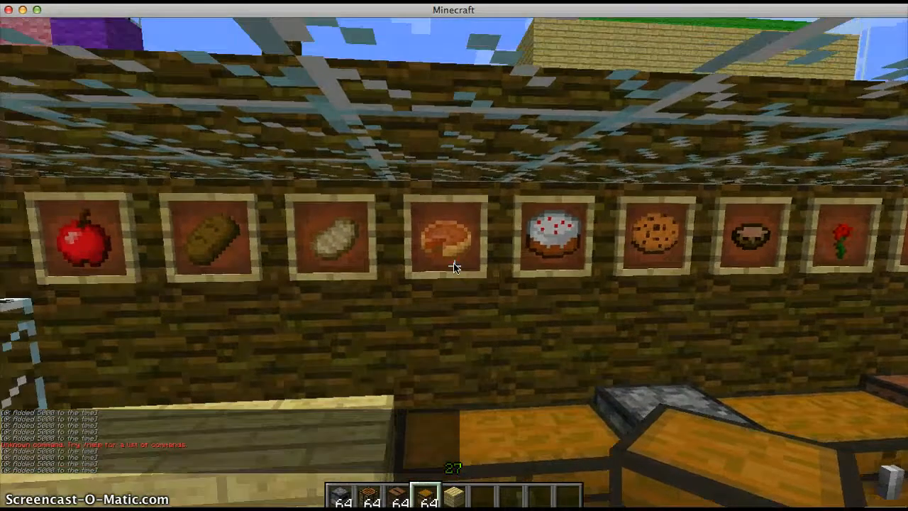
{"action": "mouse_move", "coordinate": [453, 255]}
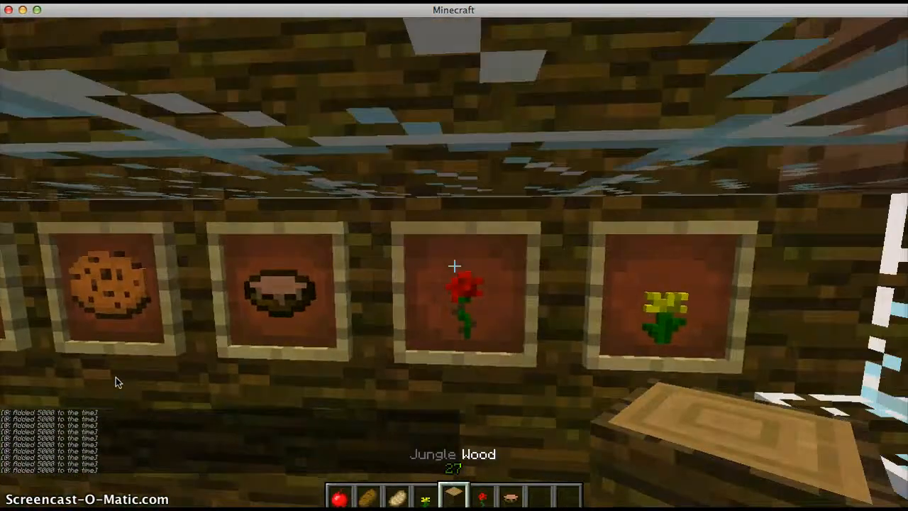
Step: Fill the stand's large chest with stacks of pumpkin pie and cake from the hotbar
{"action": "key", "text": "e"}
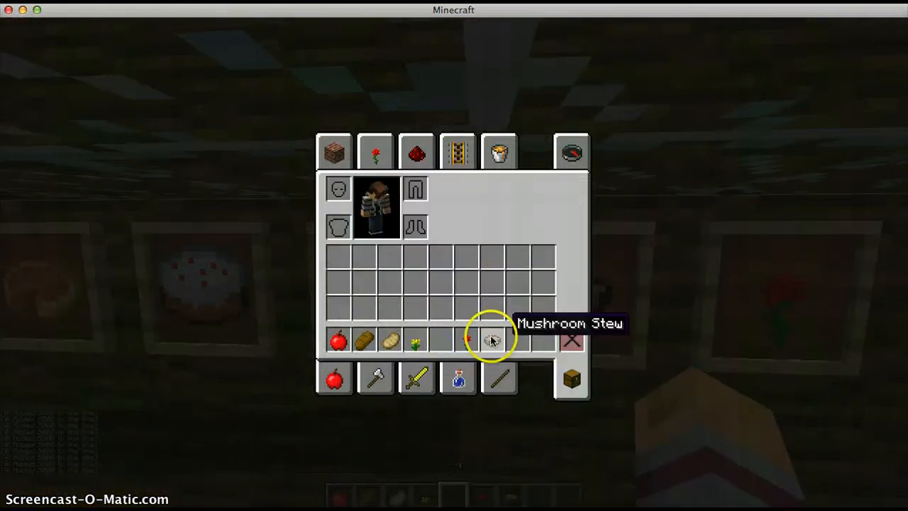
{"action": "key", "text": "escape"}
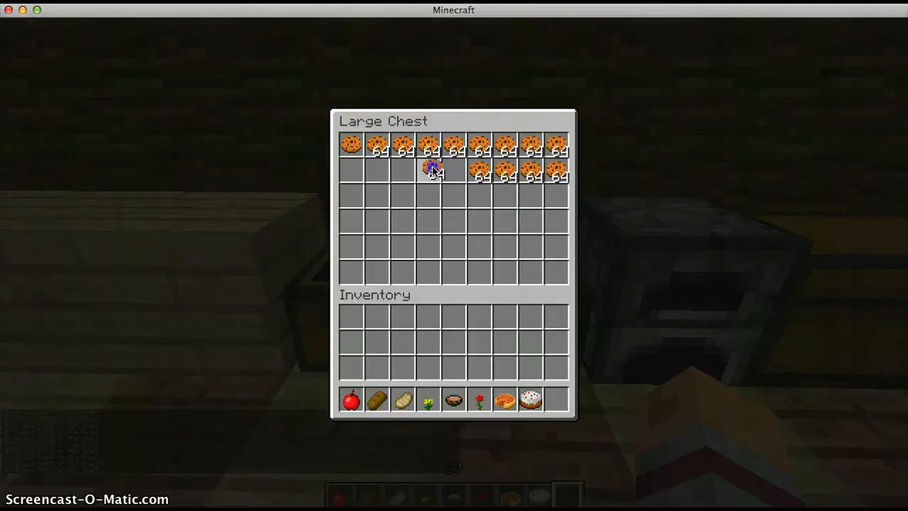
{"action": "left_click", "coordinate": [428, 169]}
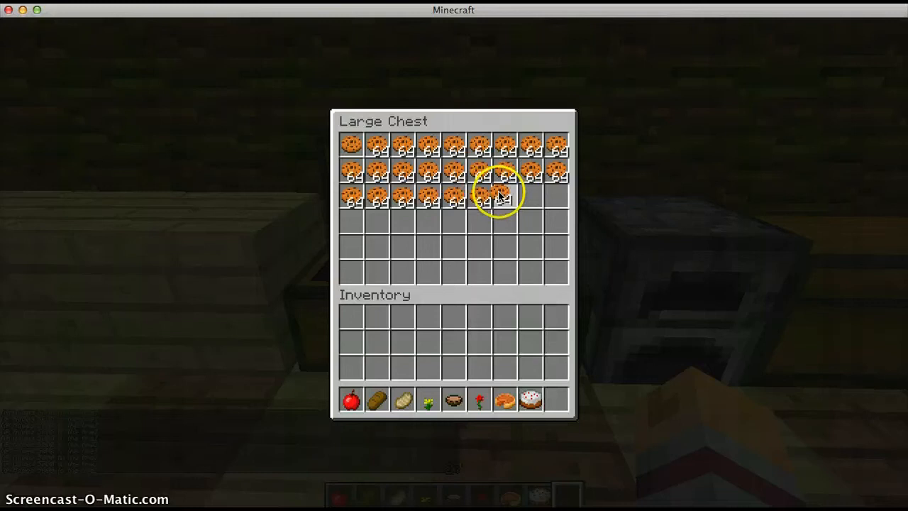
{"action": "mouse_move", "coordinate": [534, 201]}
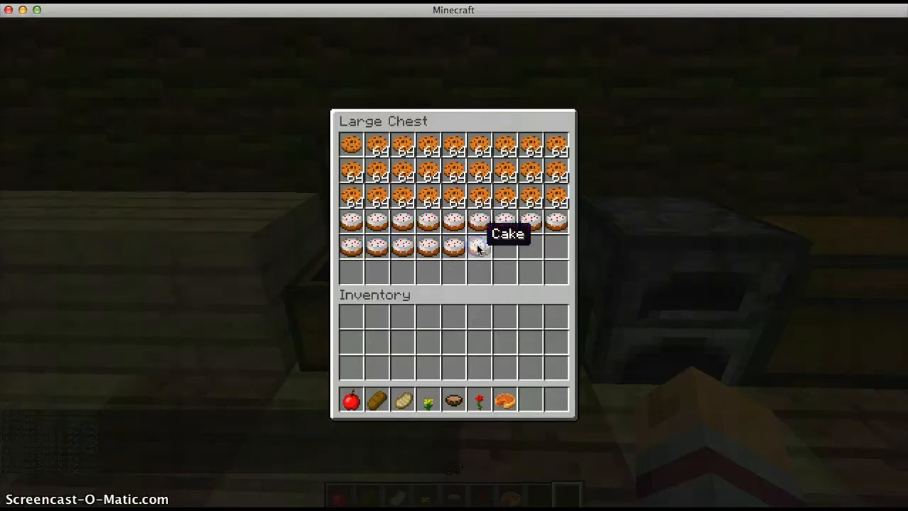
{"action": "mouse_move", "coordinate": [554, 244]}
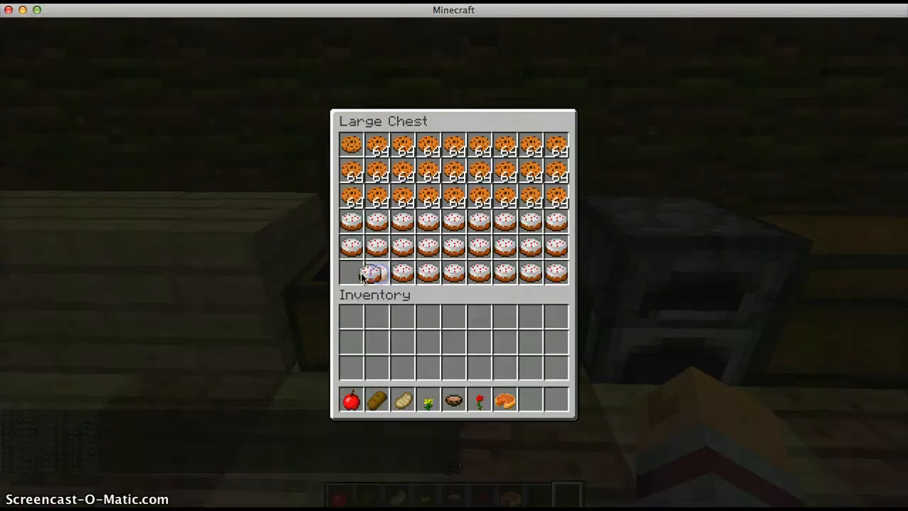
Step: Fill the other large chest with rows of pumpkin pie, mushroom stew, bread and apples
{"action": "key", "text": "Escape"}
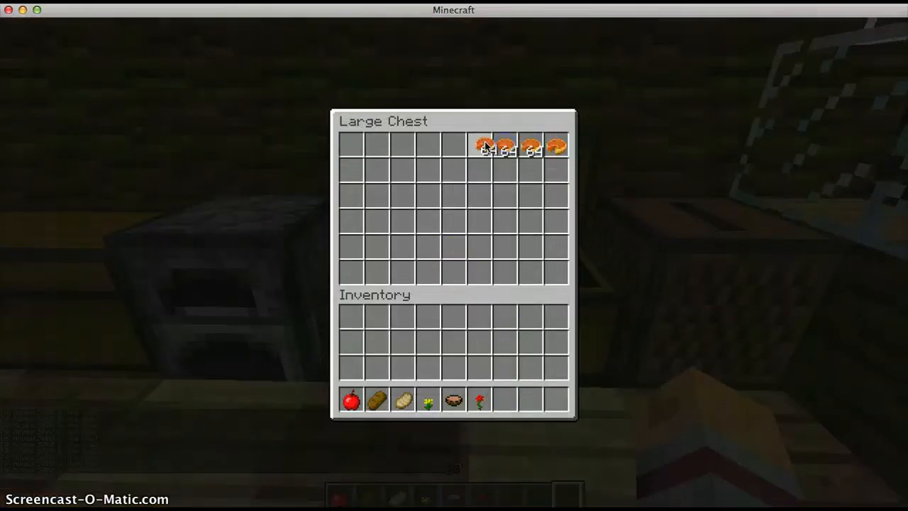
{"action": "mouse_move", "coordinate": [428, 144]}
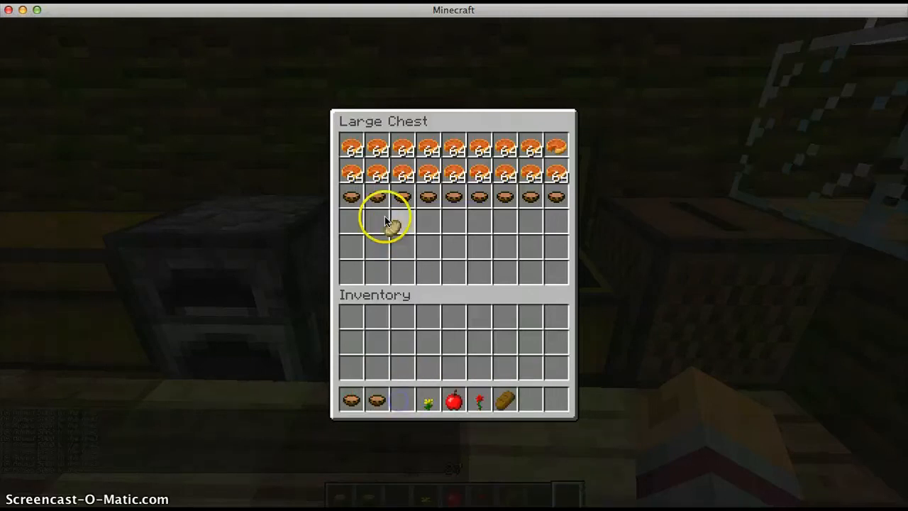
{"action": "key", "text": "Escape"}
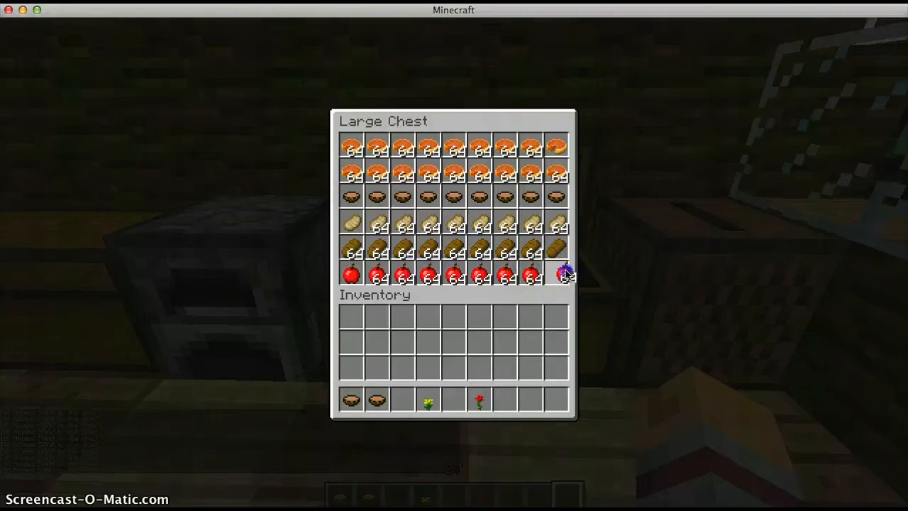
{"action": "key", "text": "Escape"}
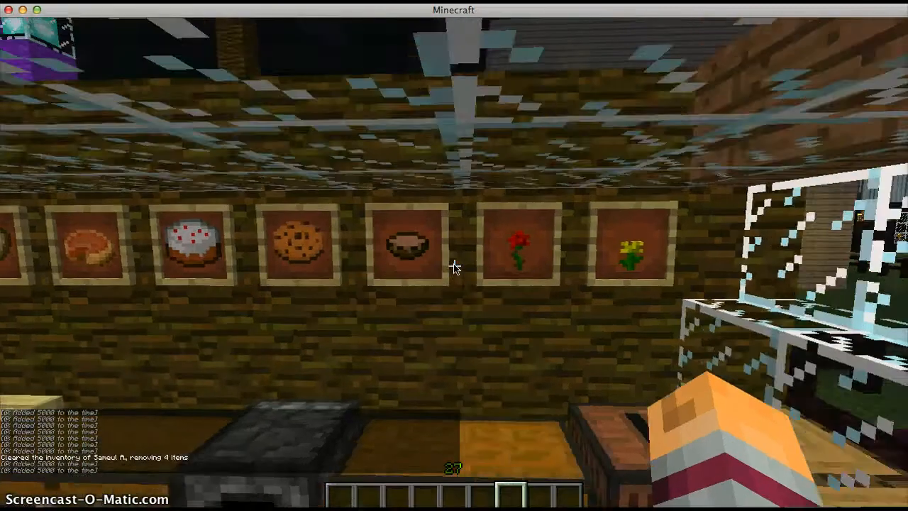
{"action": "mouse_move", "coordinate": [454, 267]}
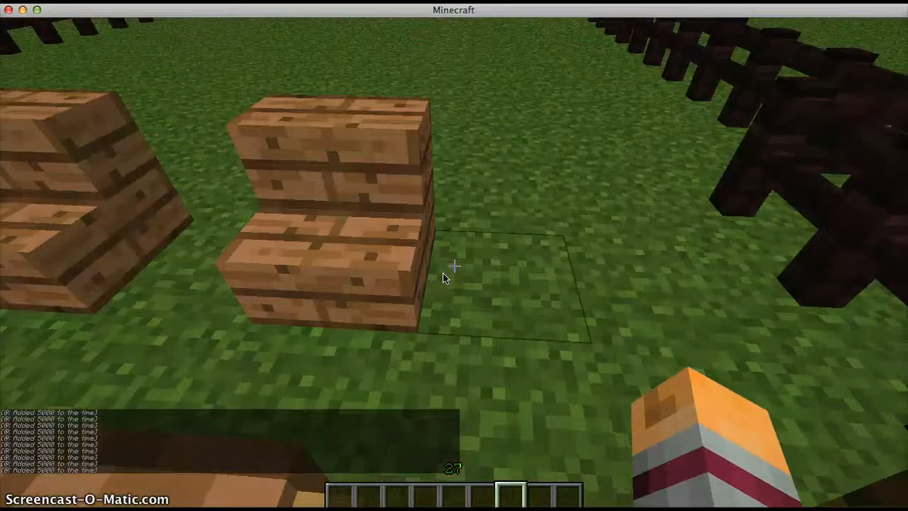
{"action": "mouse_move", "coordinate": [454, 267]}
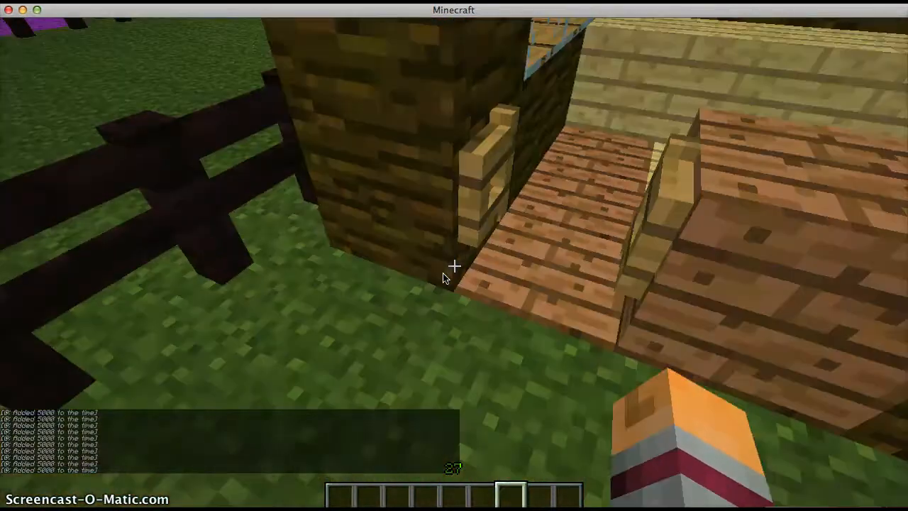
{"action": "mouse_move", "coordinate": [454, 267]}
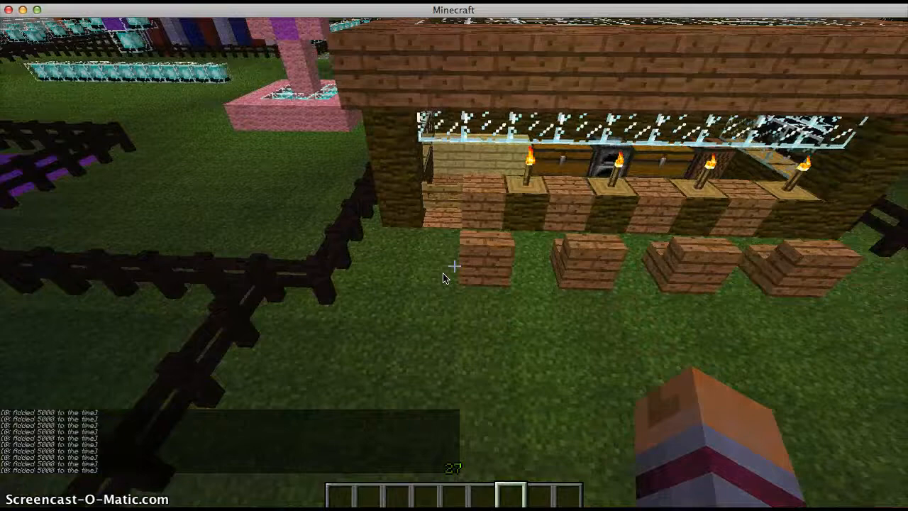
Step: Take stone brick stairs from Building Blocks and set two short bench rows beside the fence
{"action": "key", "text": "e"}
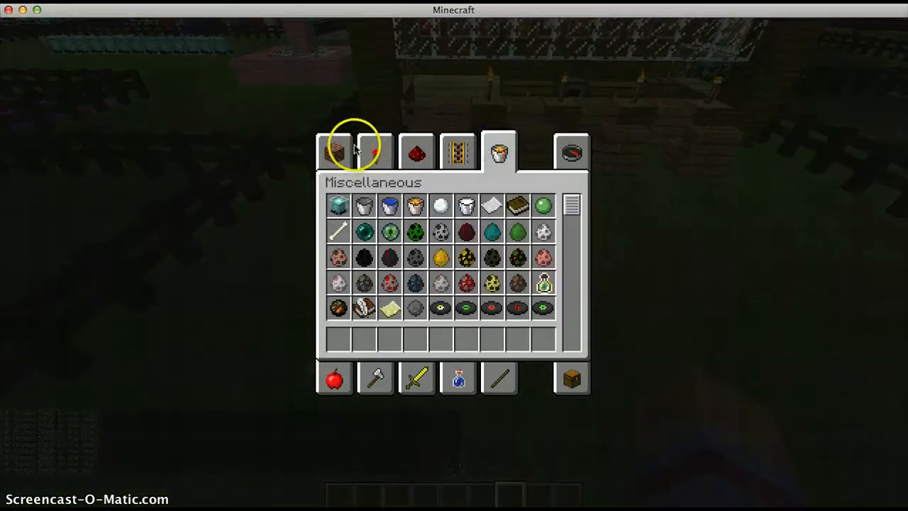
{"action": "left_click", "coordinate": [335, 152]}
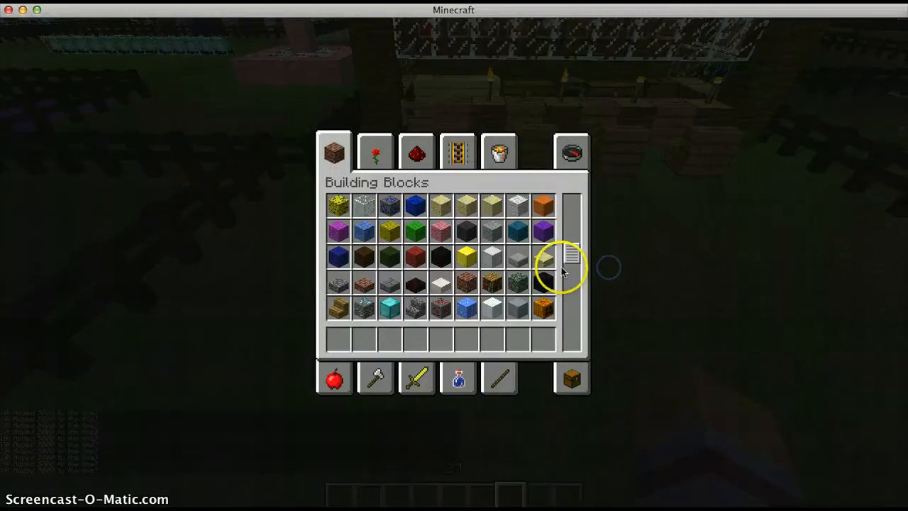
{"action": "scroll", "scroll_direction": "down", "scroll_amount": 3}
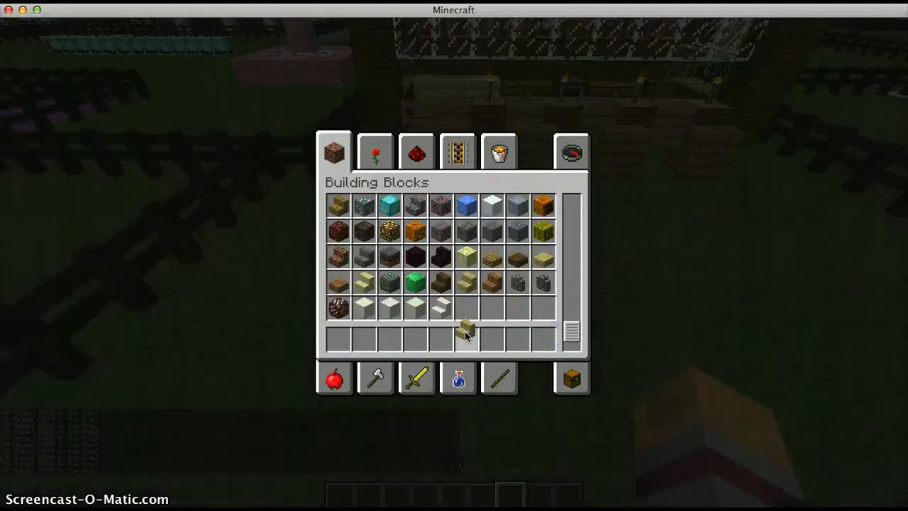
{"action": "key", "text": "Escape"}
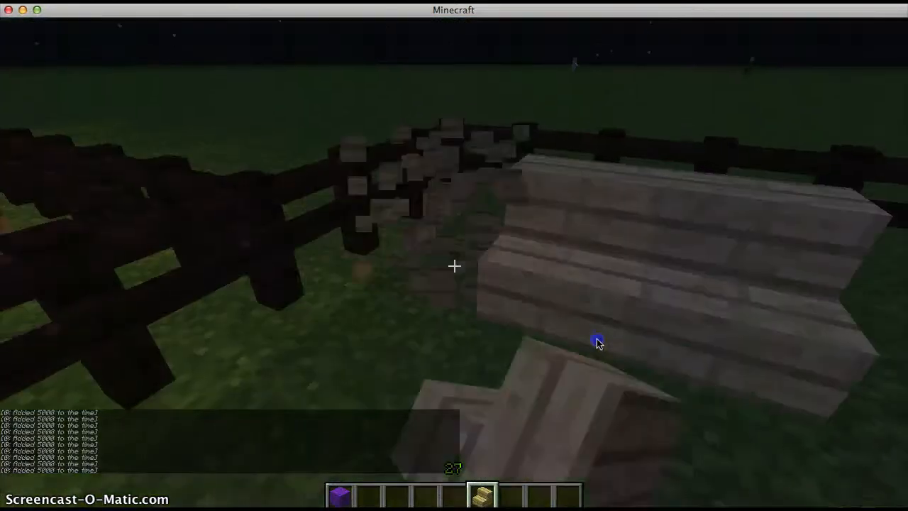
{"action": "mouse_move", "coordinate": [599, 342]}
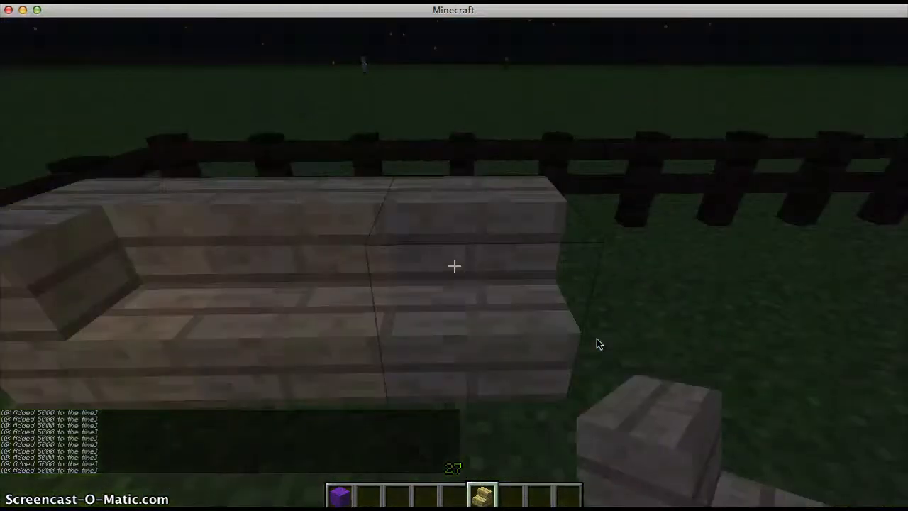
{"action": "mouse_move", "coordinate": [599, 340]}
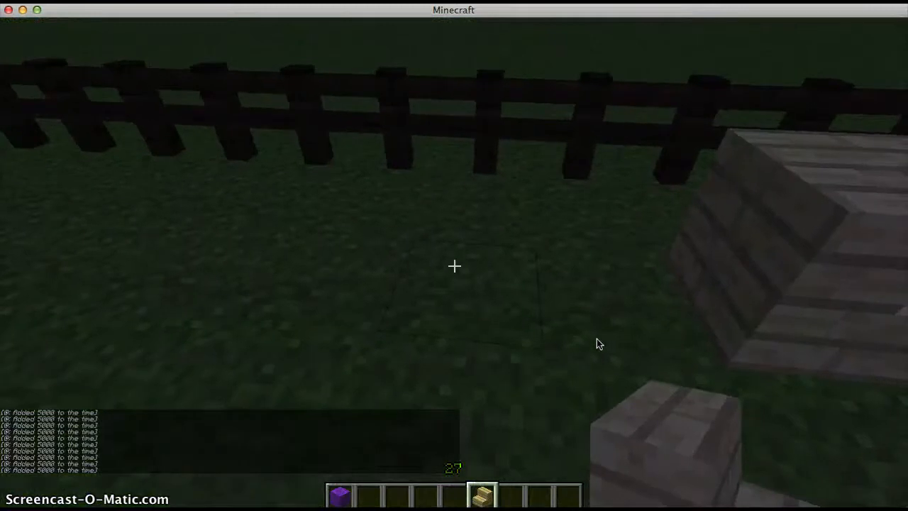
{"action": "mouse_move", "coordinate": [599, 344]}
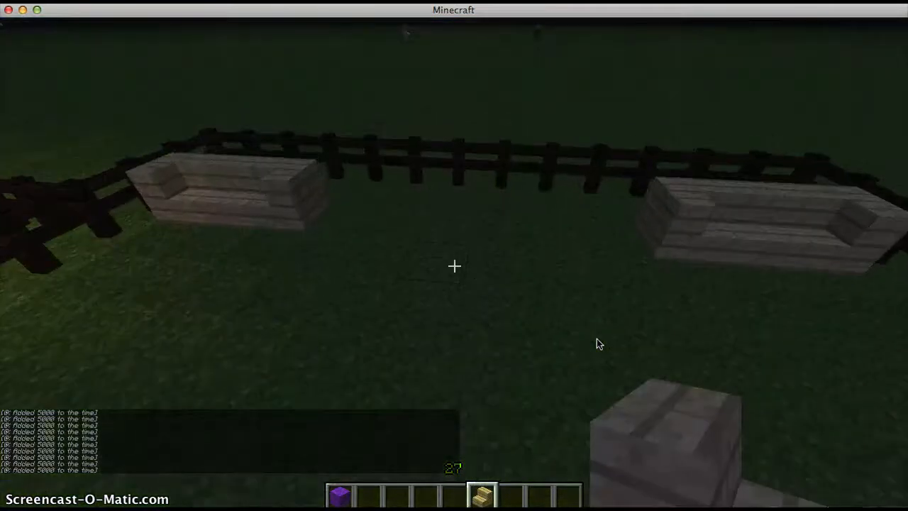
Step: Stack red wool into a post with a heart shape above it between the benches
{"action": "key", "text": "e"}
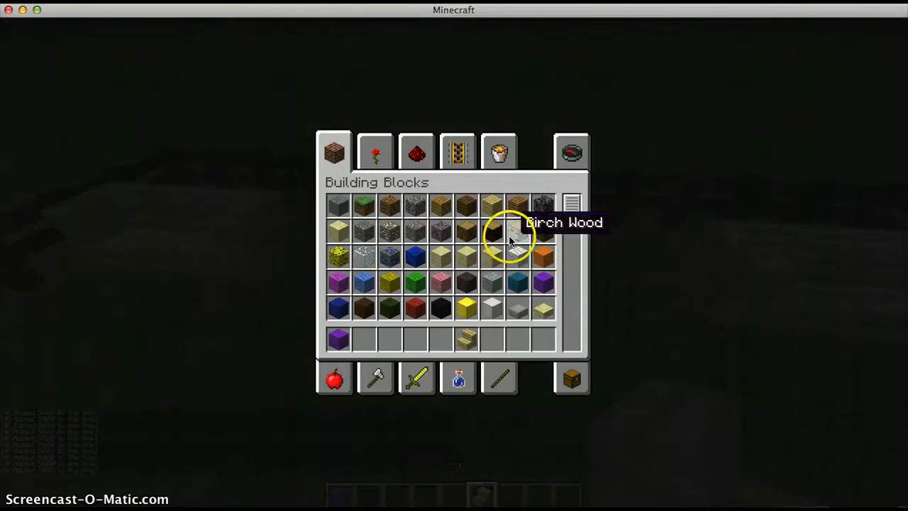
{"action": "mouse_move", "coordinate": [439, 281]}
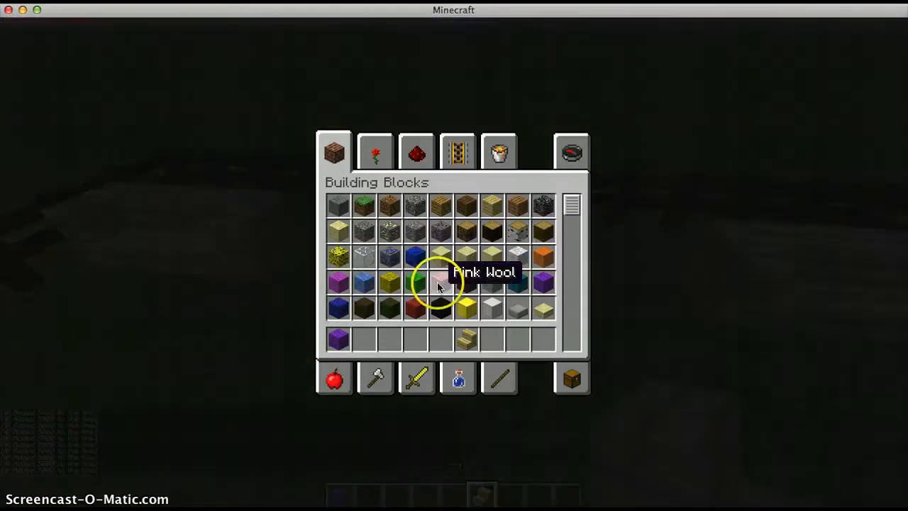
{"action": "mouse_move", "coordinate": [414, 329]}
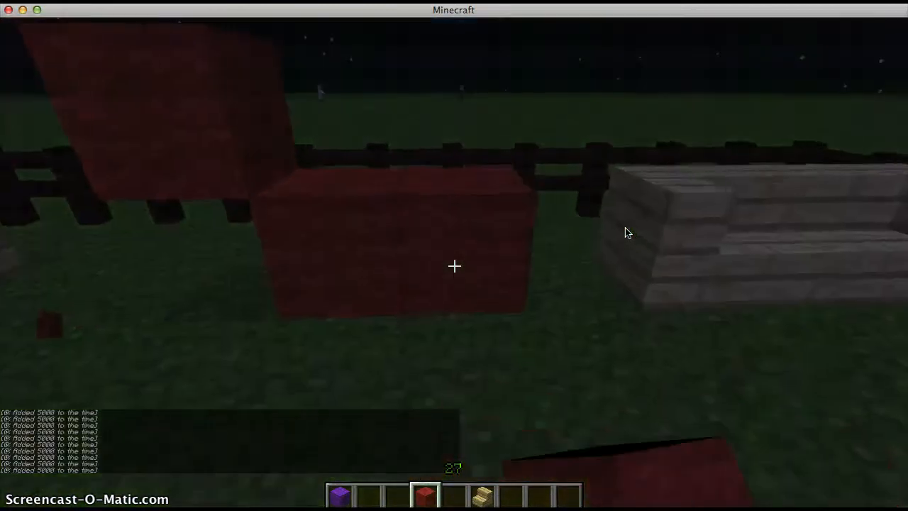
{"action": "mouse_move", "coordinate": [624, 232]}
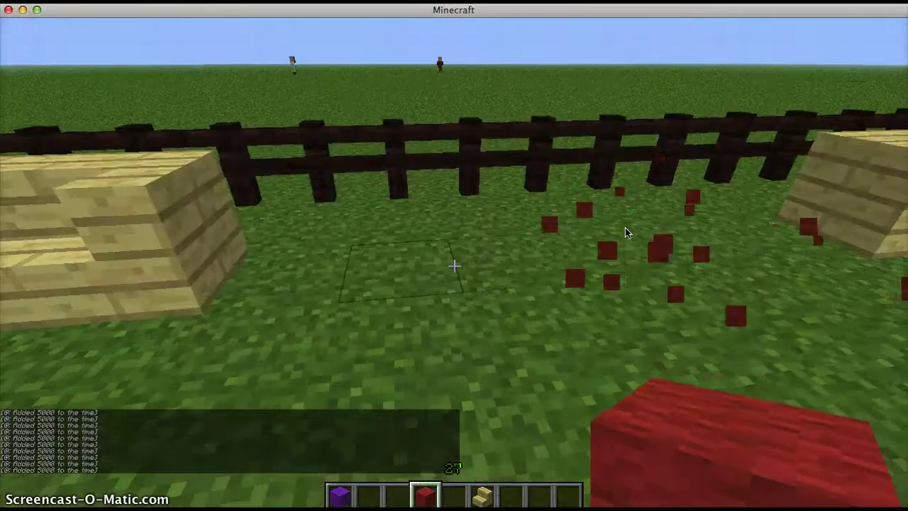
{"action": "mouse_move", "coordinate": [624, 233]}
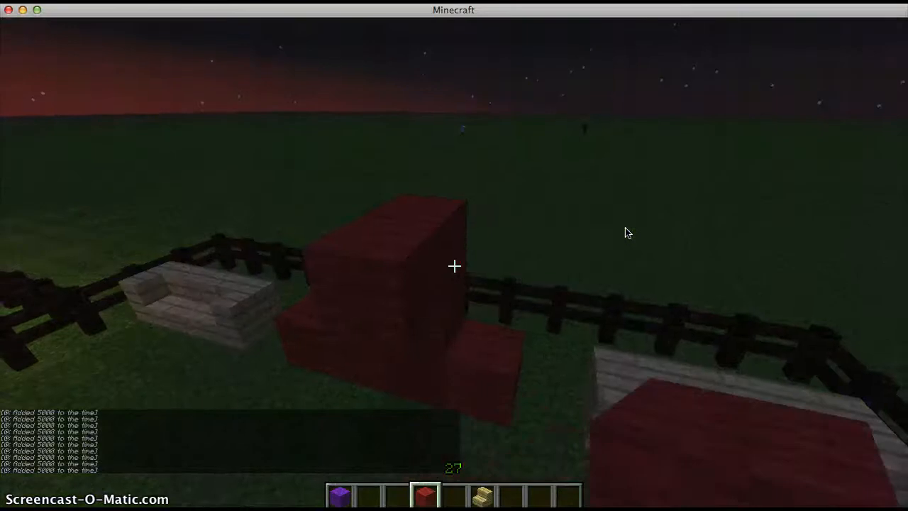
{"action": "mouse_move", "coordinate": [626, 232]}
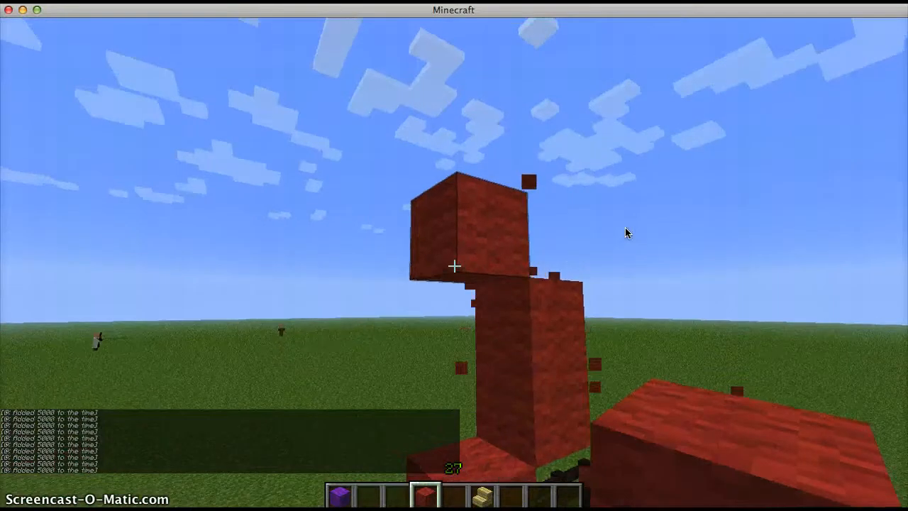
{"action": "mouse_move", "coordinate": [627, 233]}
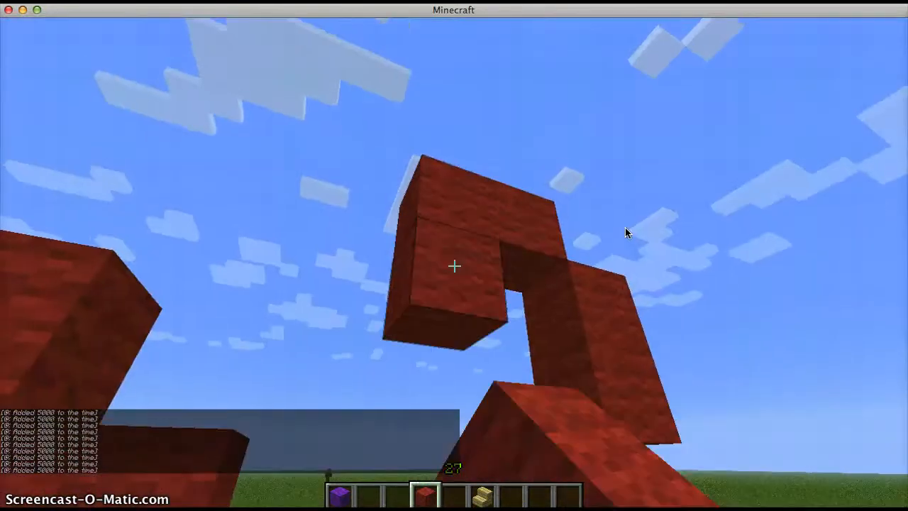
{"action": "mouse_move", "coordinate": [624, 234]}
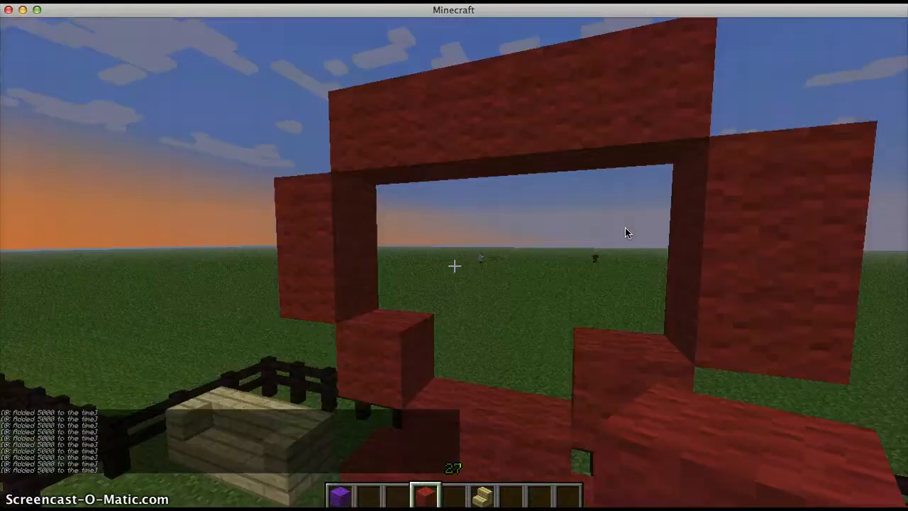
{"action": "mouse_move", "coordinate": [627, 232]}
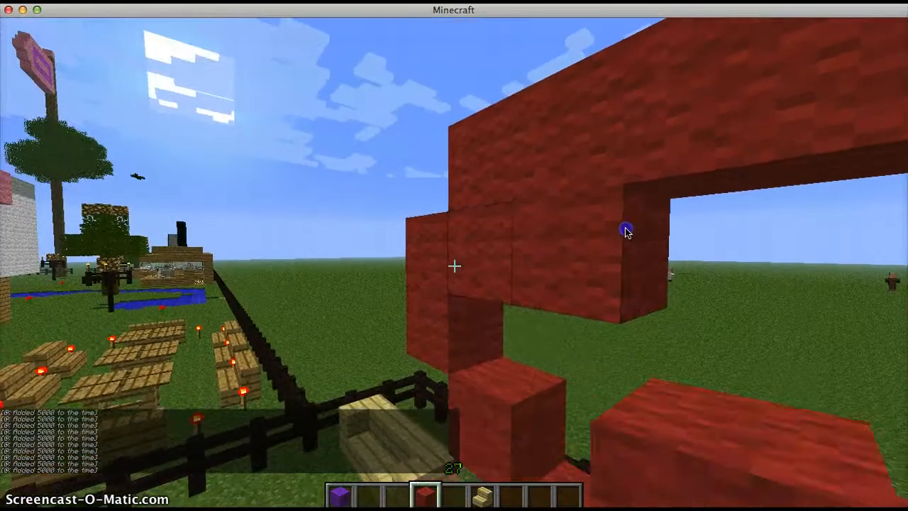
{"action": "mouse_move", "coordinate": [626, 233]}
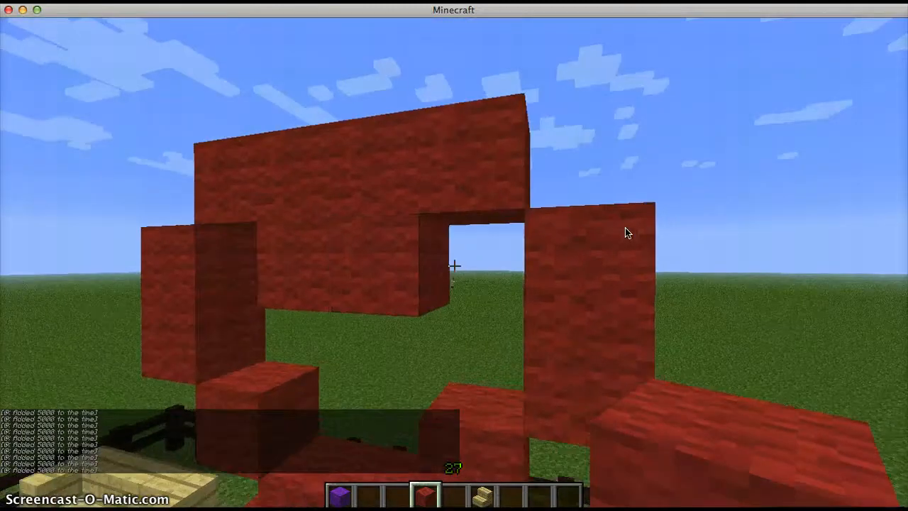
{"action": "mouse_move", "coordinate": [627, 232]}
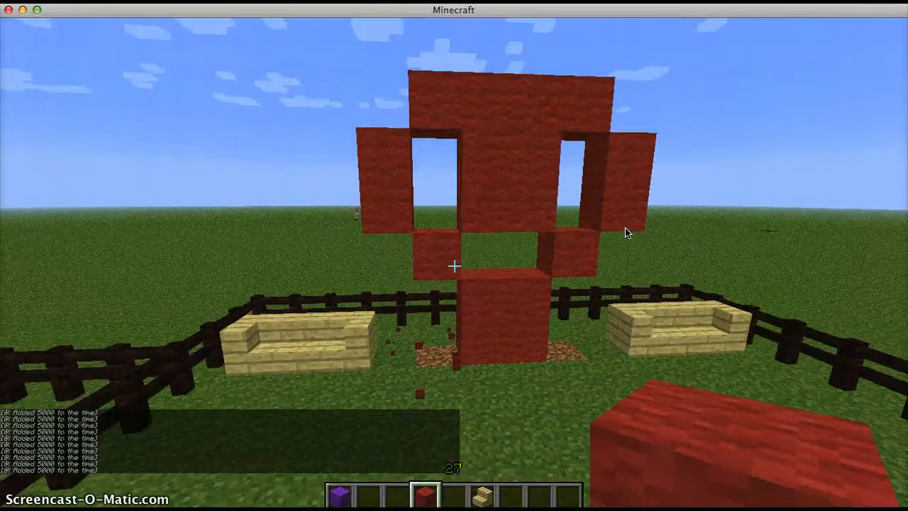
{"action": "key", "text": "e"}
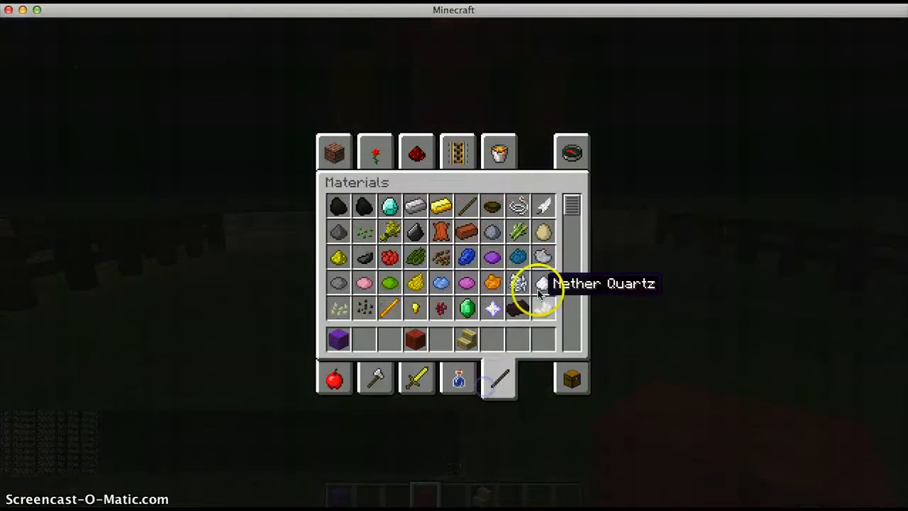
{"action": "mouse_move", "coordinate": [518, 205]}
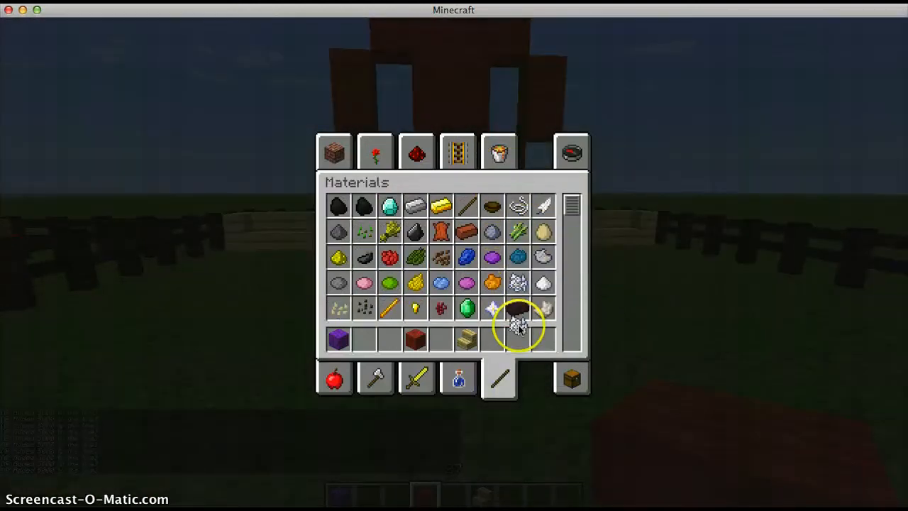
Step: Spread bone meal over the garden ground to grow tall grass and flowers
{"action": "key", "text": "Escape"}
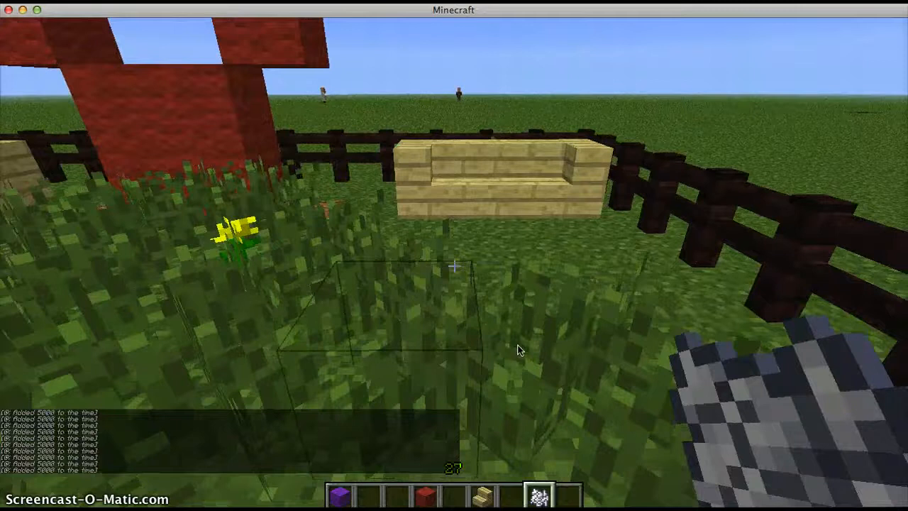
{"action": "mouse_move", "coordinate": [518, 348]}
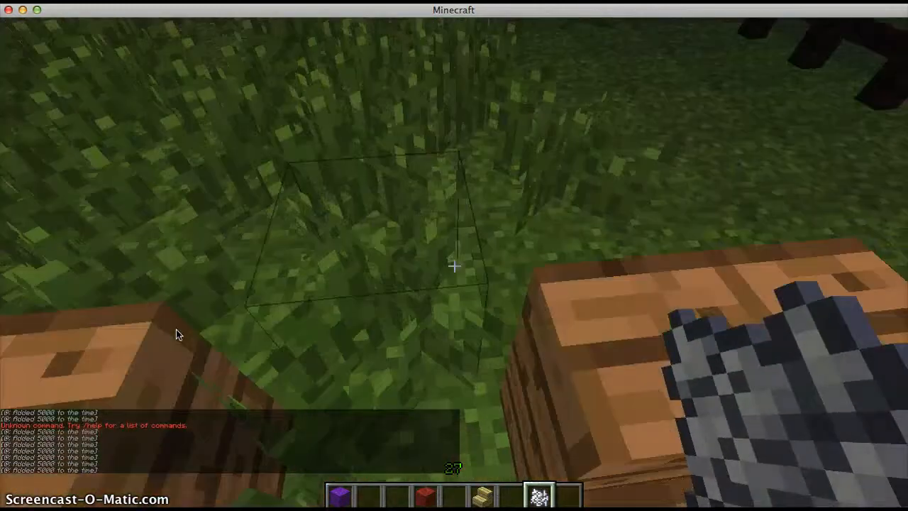
{"action": "mouse_move", "coordinate": [454, 267]}
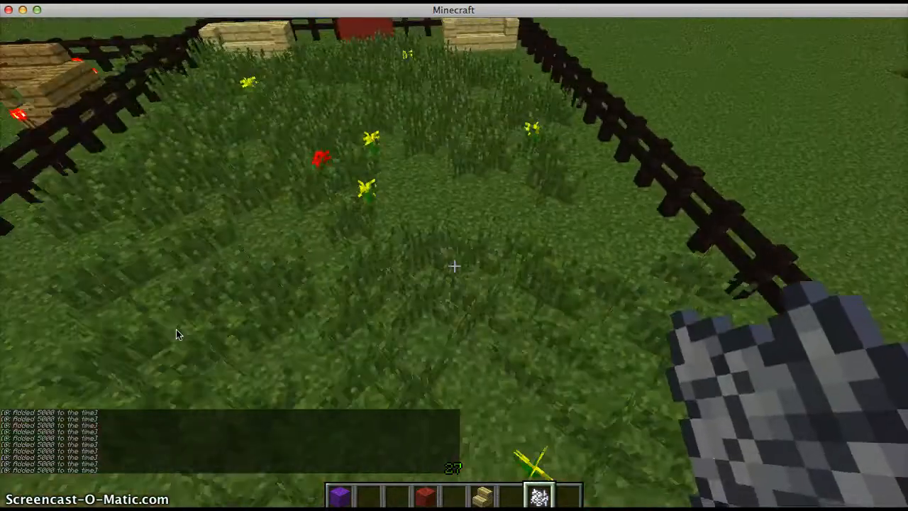
{"action": "mouse_move", "coordinate": [453, 255]}
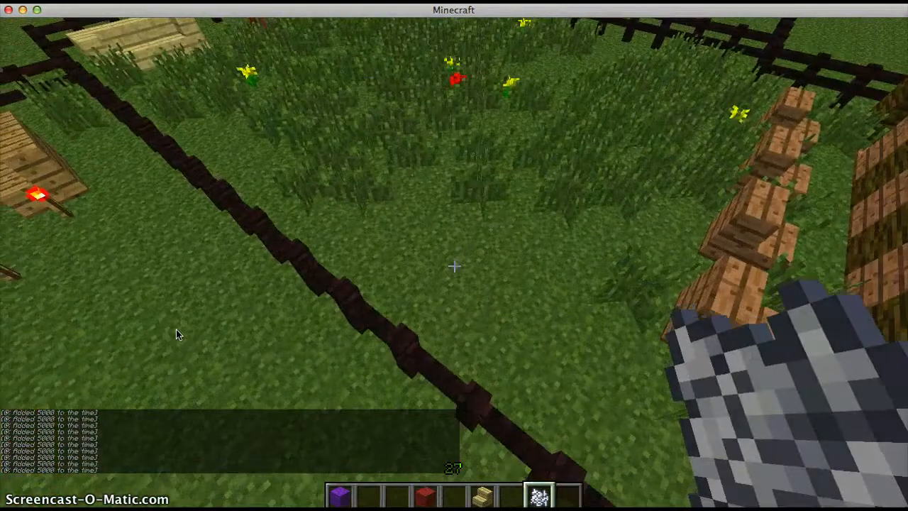
{"action": "mouse_move", "coordinate": [454, 267]}
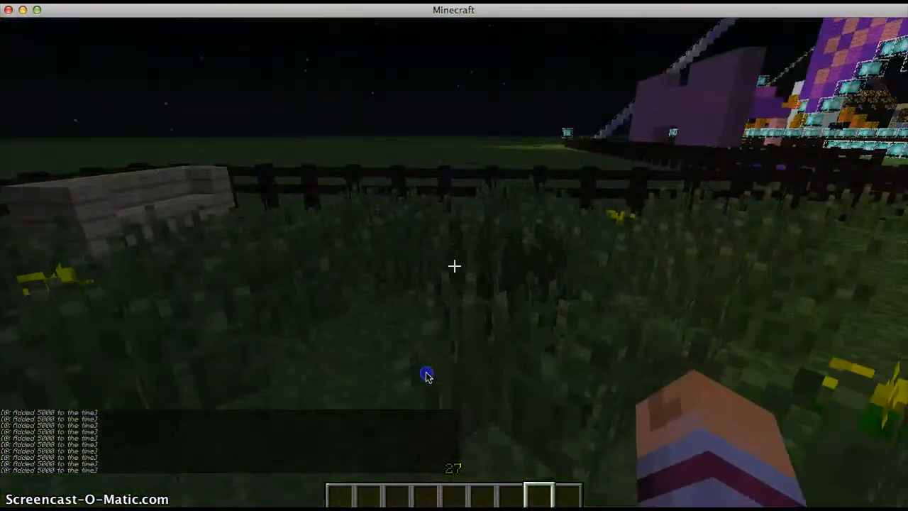
{"action": "mouse_move", "coordinate": [425, 375]}
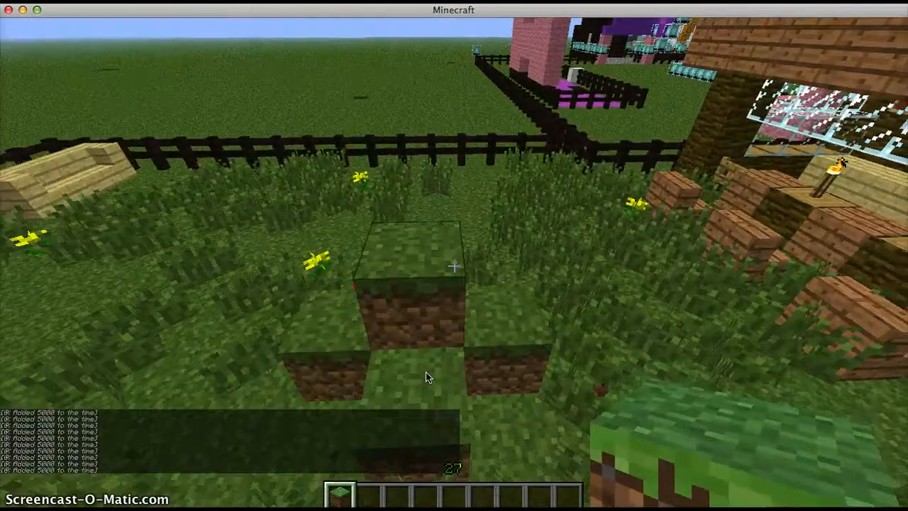
{"action": "mouse_move", "coordinate": [425, 376]}
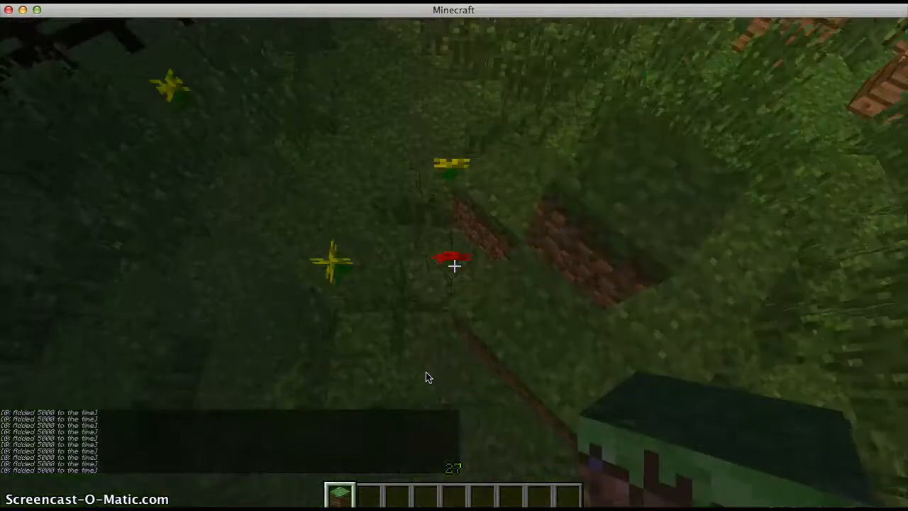
{"action": "mouse_move", "coordinate": [454, 267]}
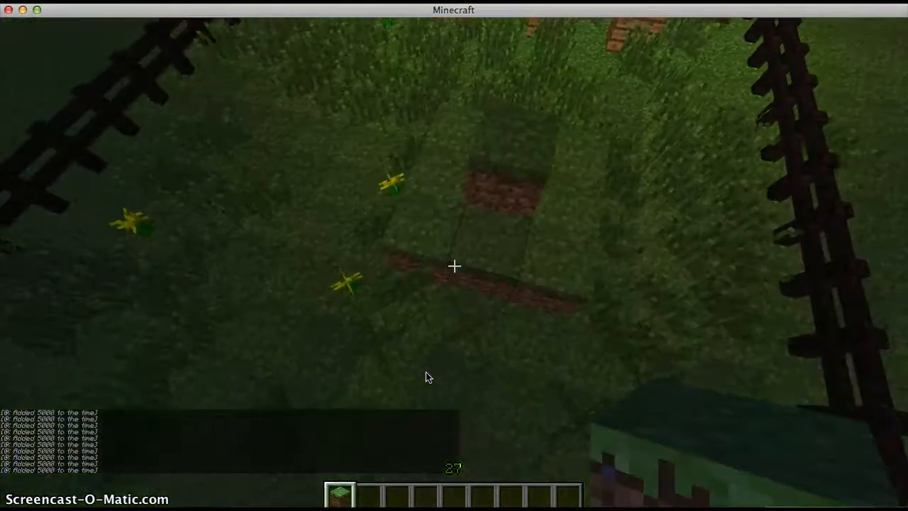
{"action": "mouse_move", "coordinate": [426, 376]}
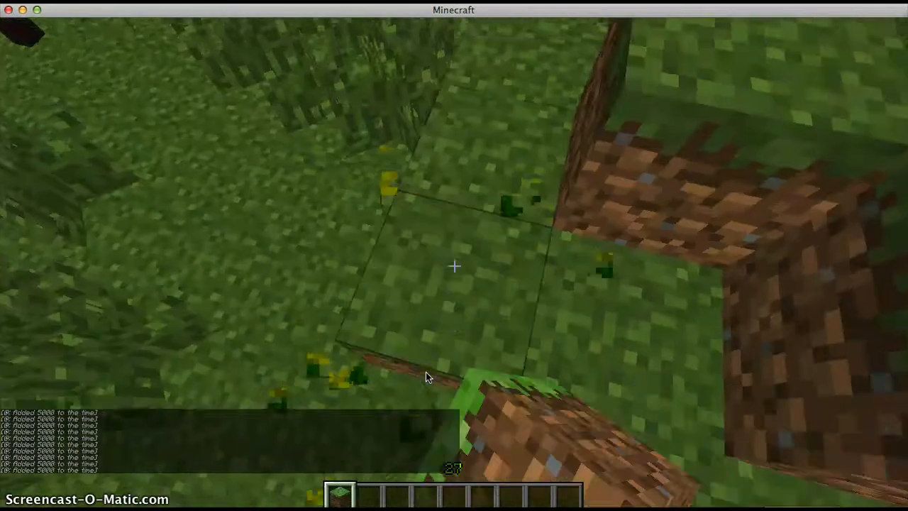
{"action": "mouse_move", "coordinate": [425, 376]}
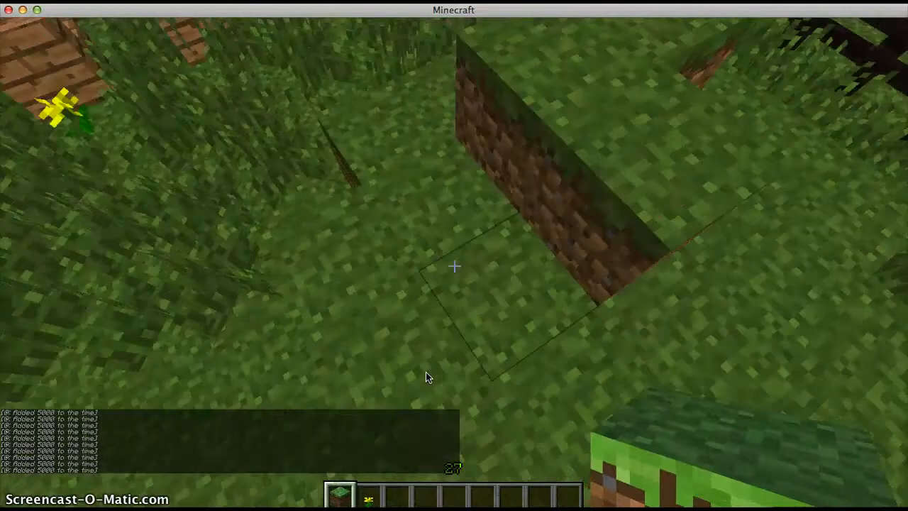
{"action": "mouse_move", "coordinate": [454, 266]}
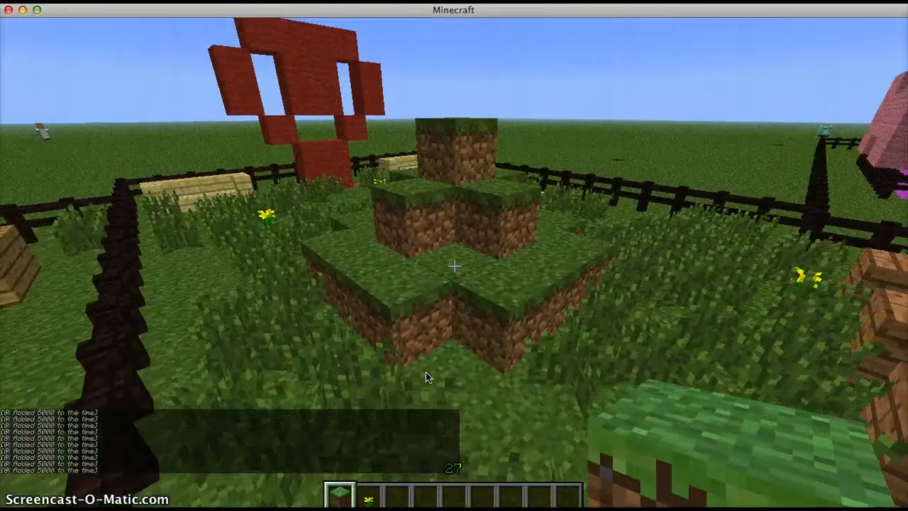
Step: Raise a stepped grass-block pyramid in the garden centre and bring up Decoration Blocks
{"action": "key", "text": "e"}
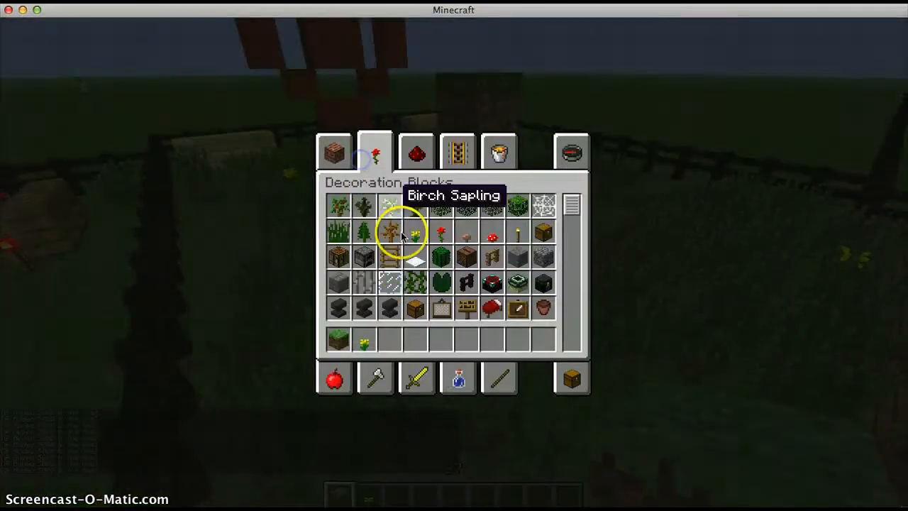
{"action": "mouse_move", "coordinate": [443, 234]}
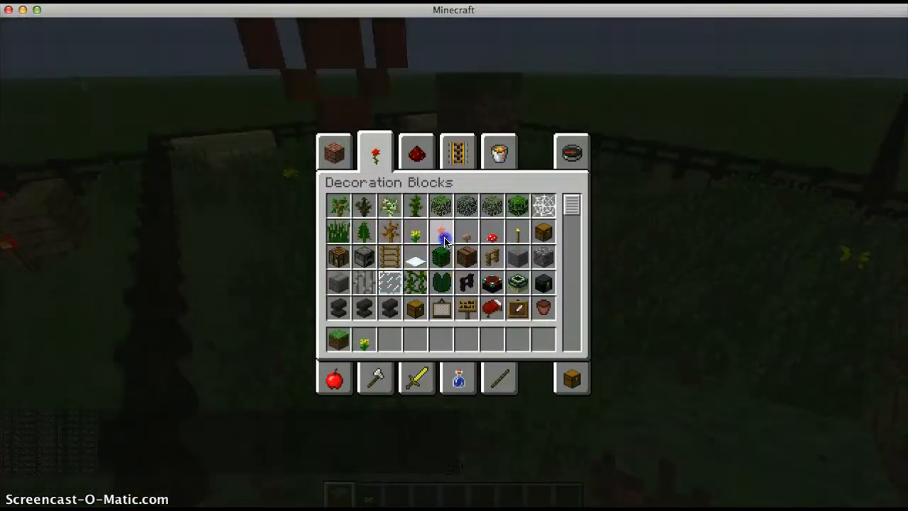
Step: Plant red roses on the top and steps of the grass mound
{"action": "key", "text": "Escape"}
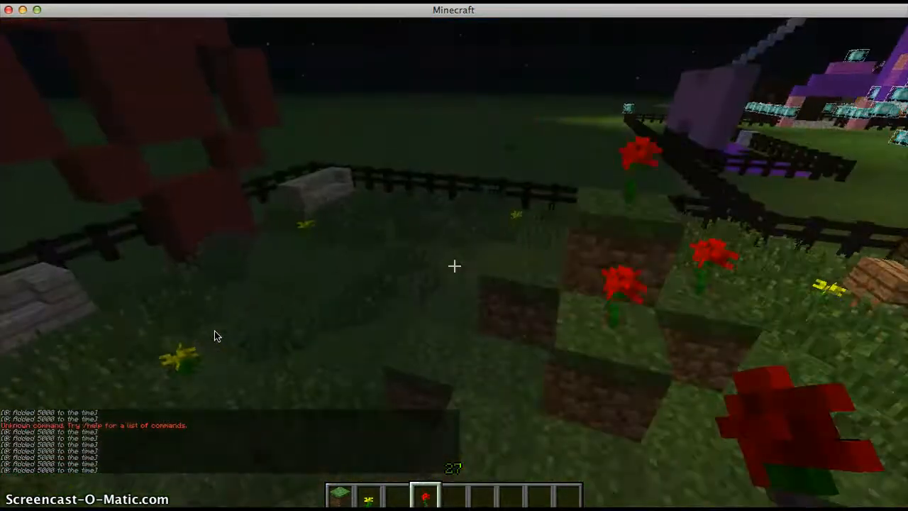
{"action": "mouse_move", "coordinate": [454, 266]}
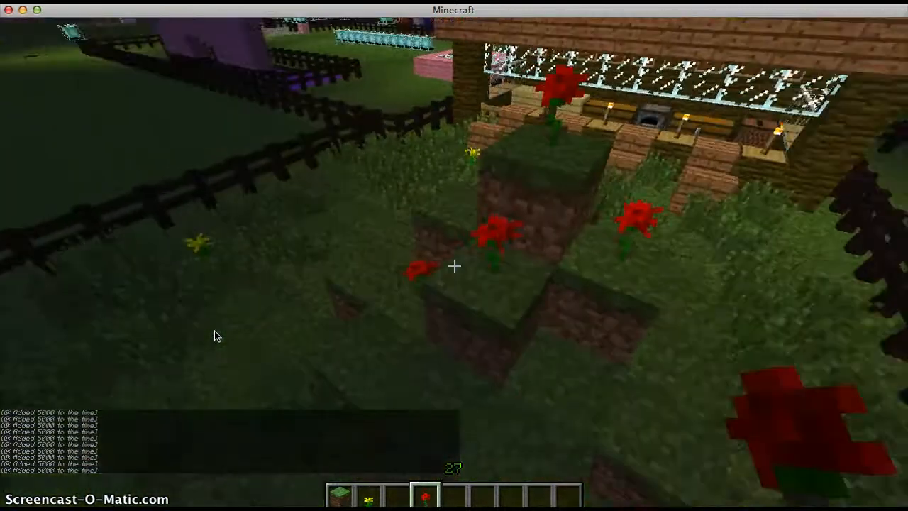
{"action": "mouse_move", "coordinate": [453, 267]}
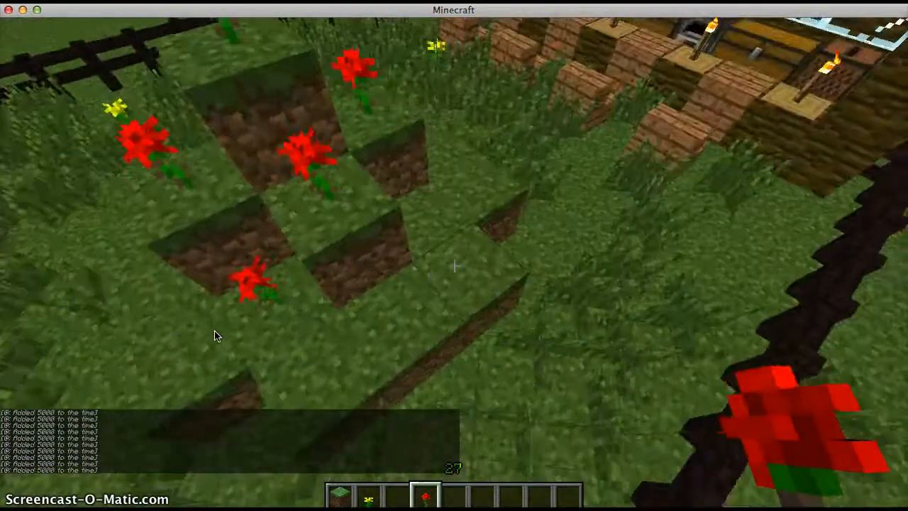
{"action": "mouse_move", "coordinate": [219, 335]}
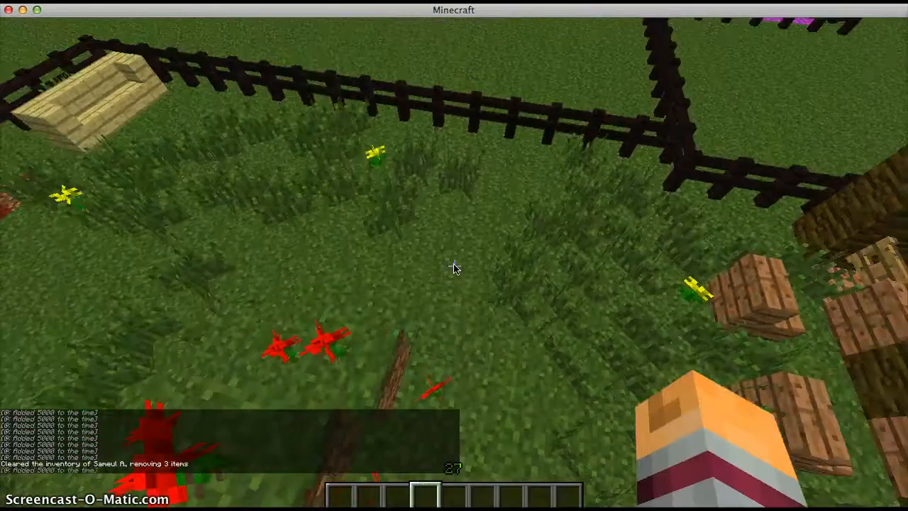
{"action": "mouse_move", "coordinate": [454, 256]}
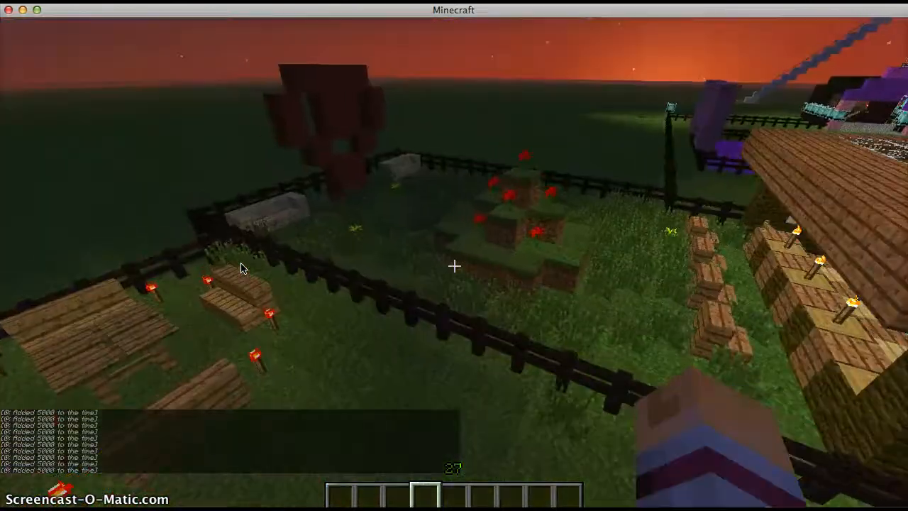
{"action": "mouse_move", "coordinate": [241, 267]}
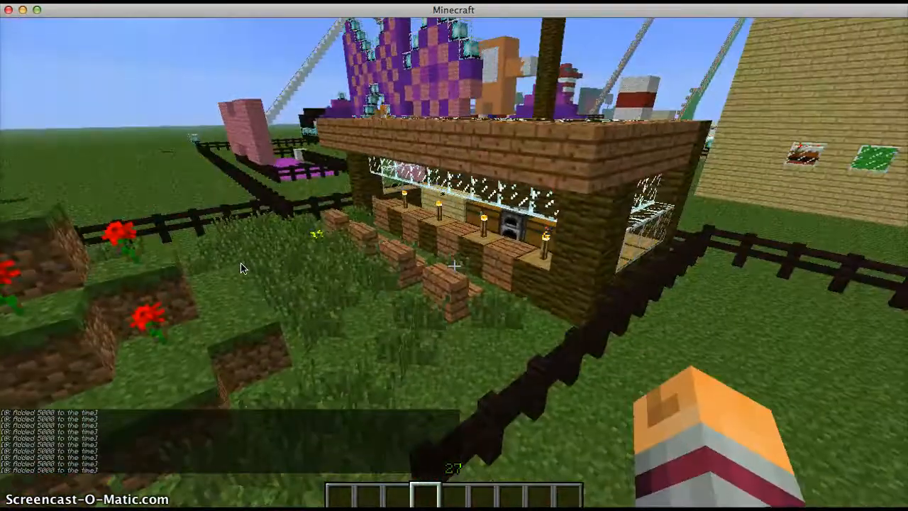
Step: Take a villager spawn egg from Miscellaneous and spawn villagers behind the counter
{"action": "key", "text": "e"}
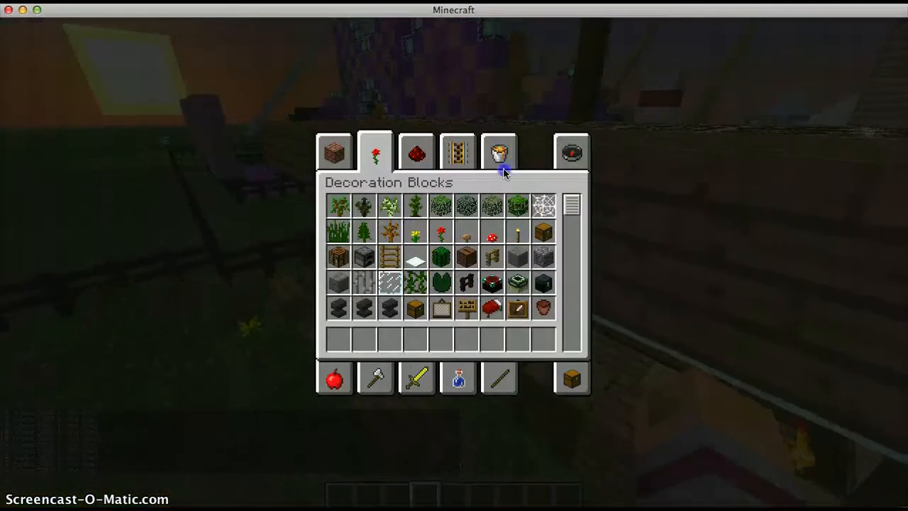
{"action": "left_click", "coordinate": [499, 151]}
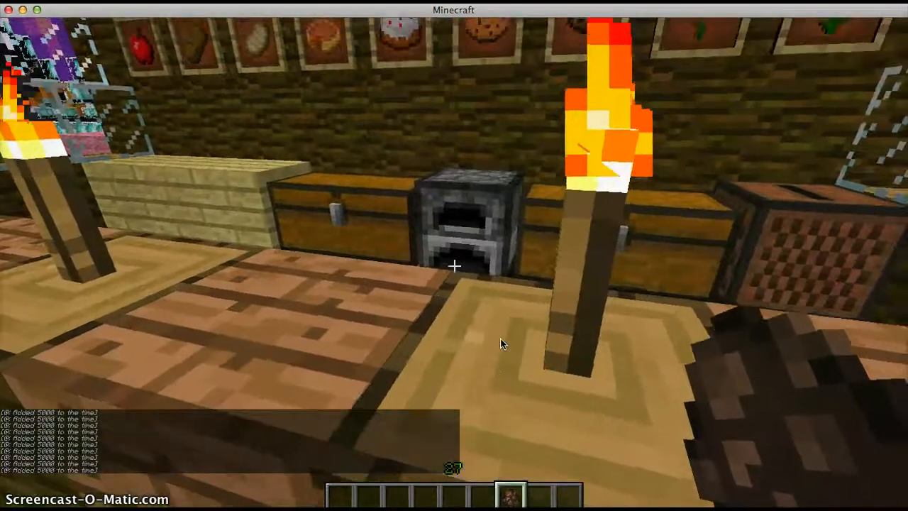
{"action": "mouse_move", "coordinate": [502, 345]}
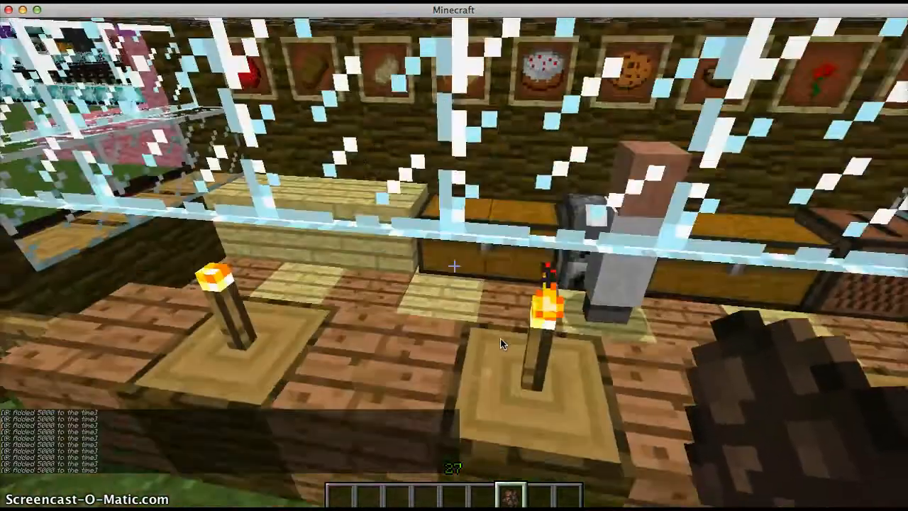
{"action": "mouse_move", "coordinate": [499, 345]}
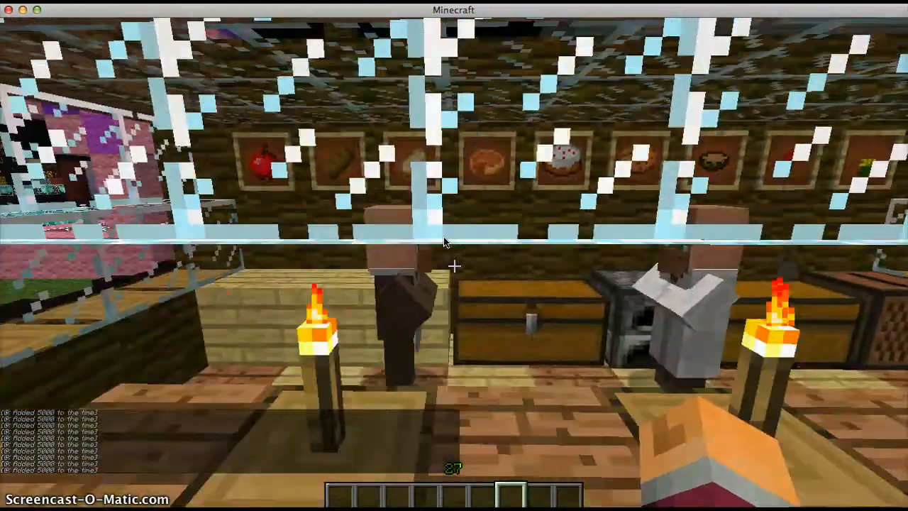
{"action": "mouse_move", "coordinate": [442, 241]}
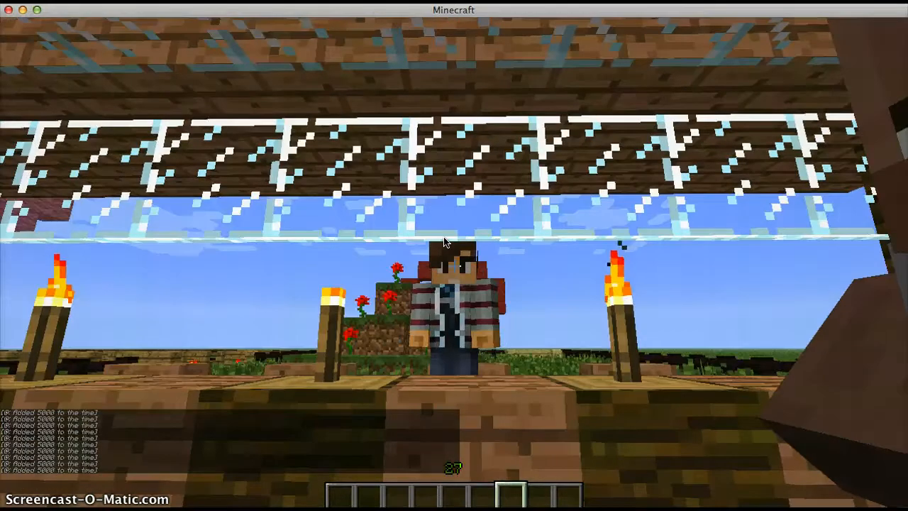
{"action": "mouse_move", "coordinate": [447, 241]}
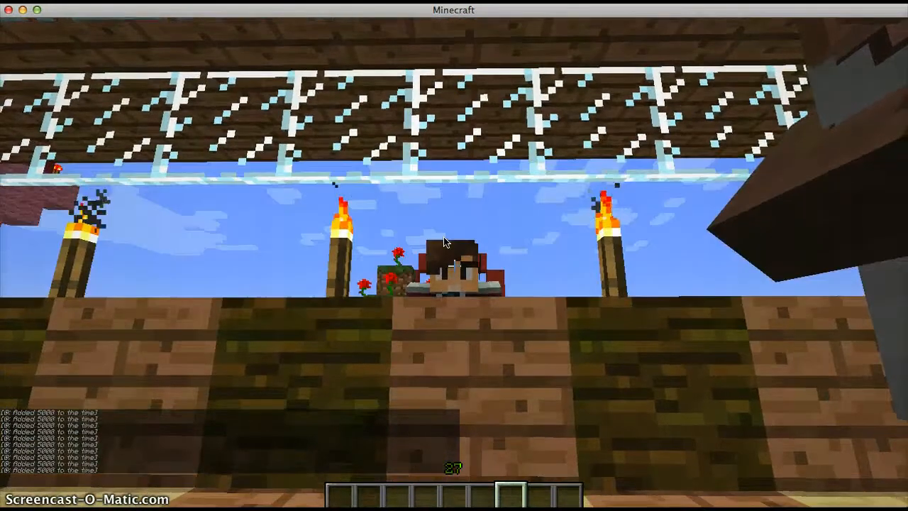
{"action": "mouse_move", "coordinate": [453, 255]}
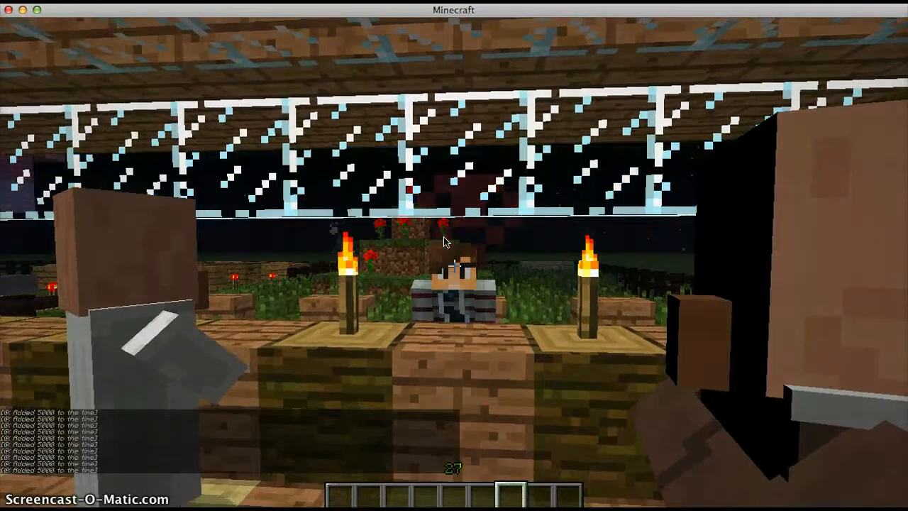
{"action": "mouse_move", "coordinate": [453, 255]}
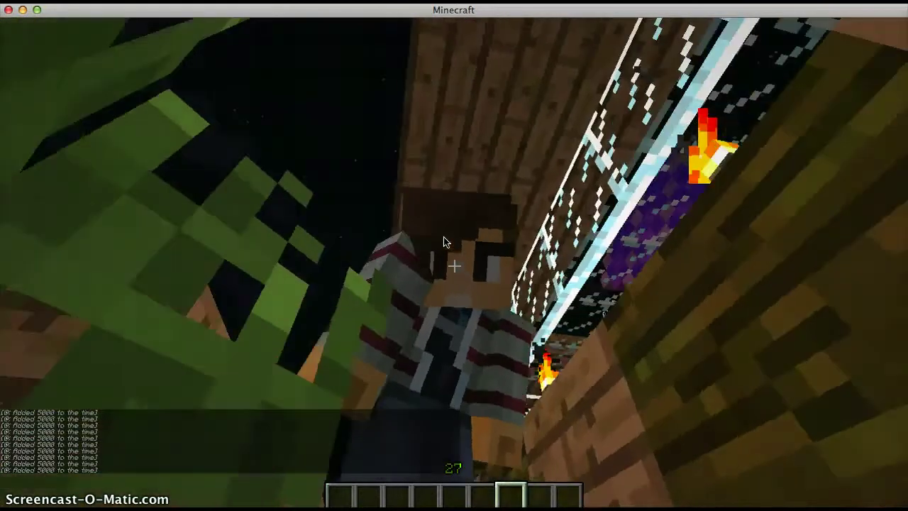
{"action": "mouse_move", "coordinate": [443, 241]}
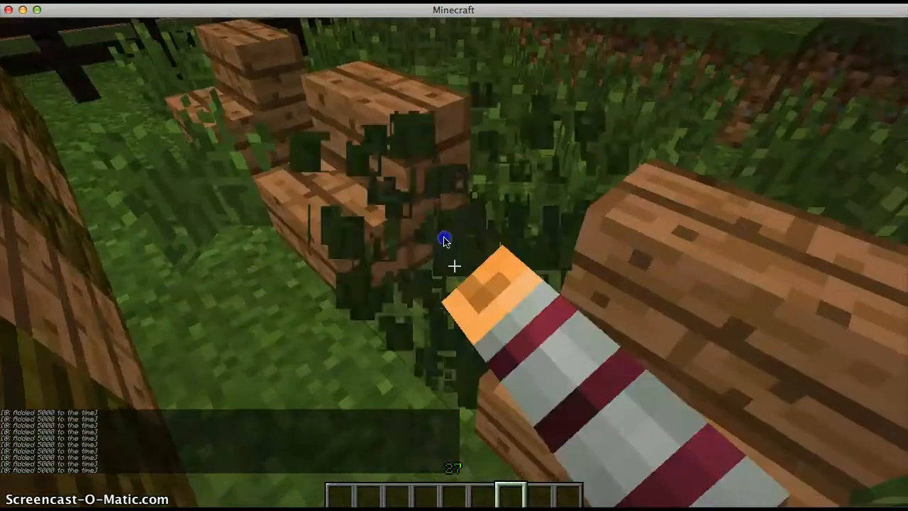
{"action": "mouse_move", "coordinate": [442, 241]}
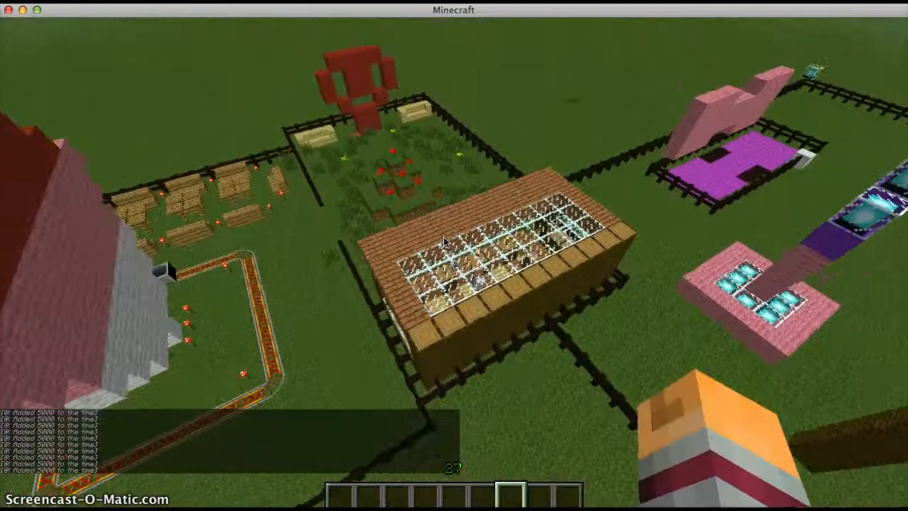
{"action": "mouse_move", "coordinate": [453, 255]}
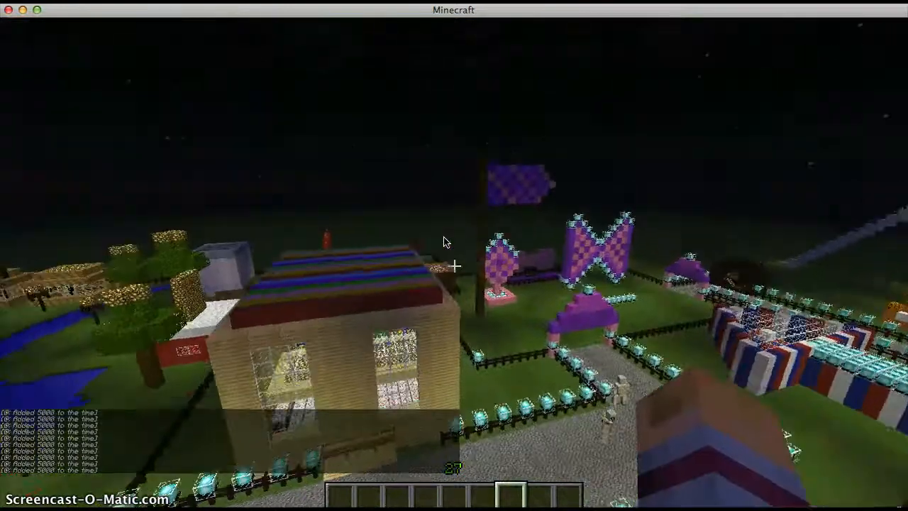
{"action": "mouse_move", "coordinate": [447, 242]}
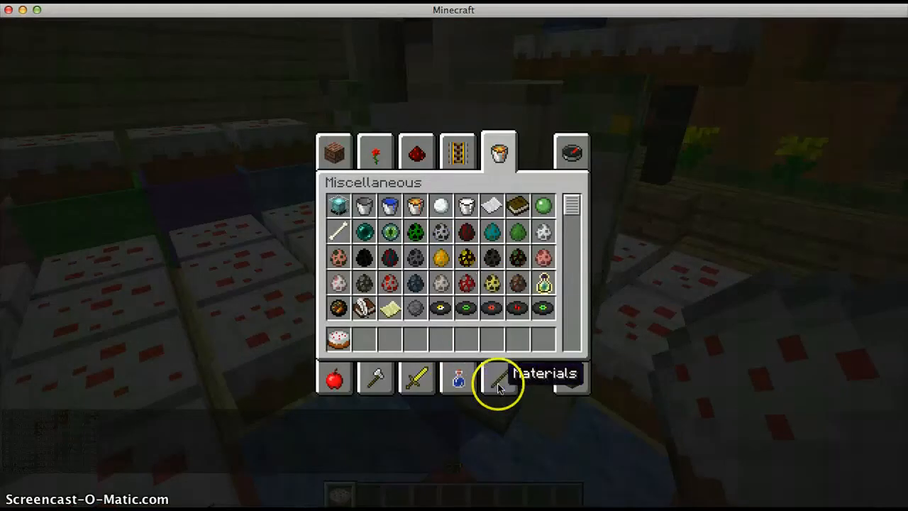
Step: Browse the Combat items, return to the cake-floored room, and trigger the shutdown prompt
{"action": "left_click", "coordinate": [499, 378]}
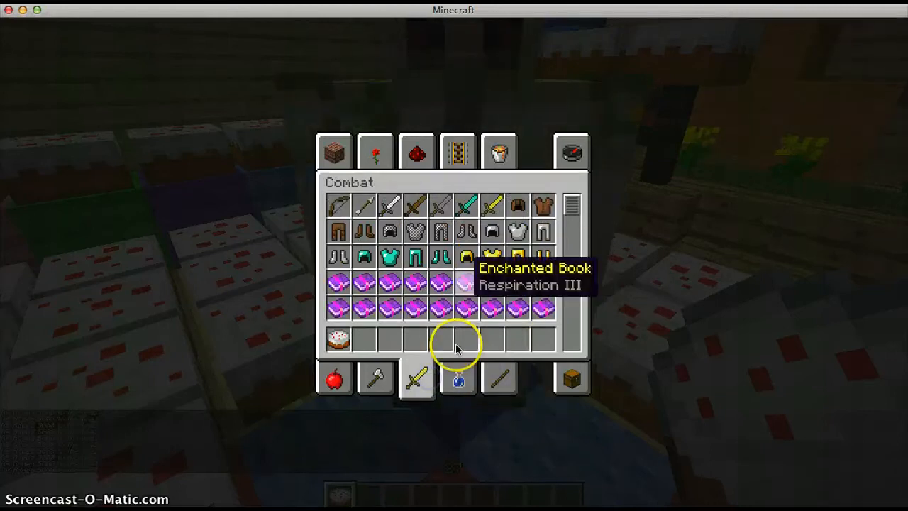
{"action": "key", "text": "escape"}
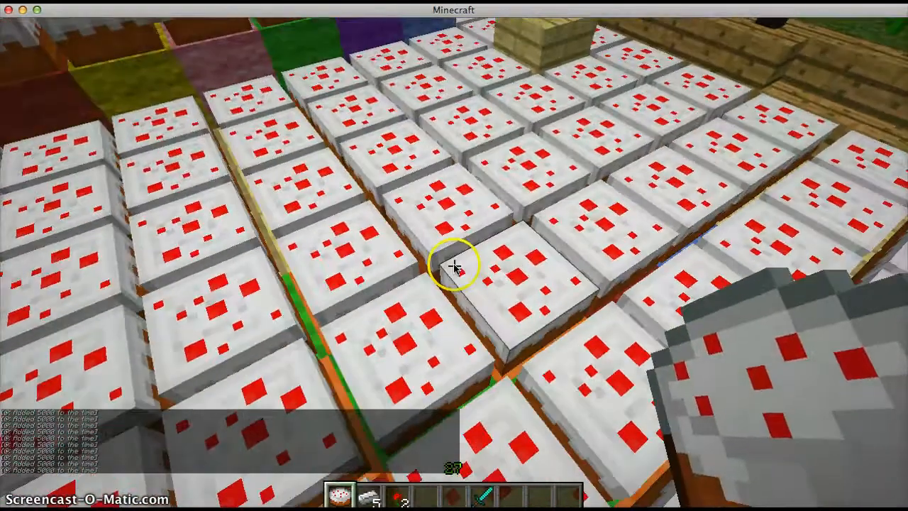
{"action": "mouse_move", "coordinate": [454, 266]}
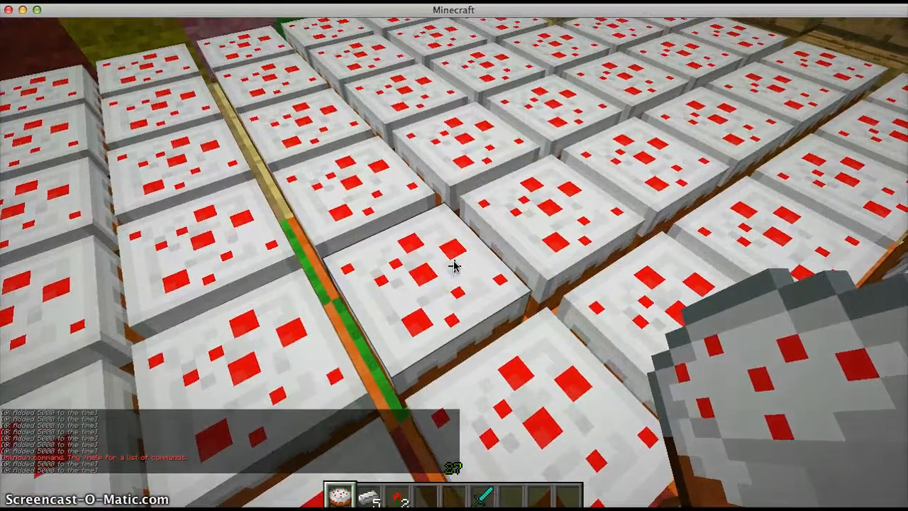
{"action": "mouse_move", "coordinate": [454, 267]}
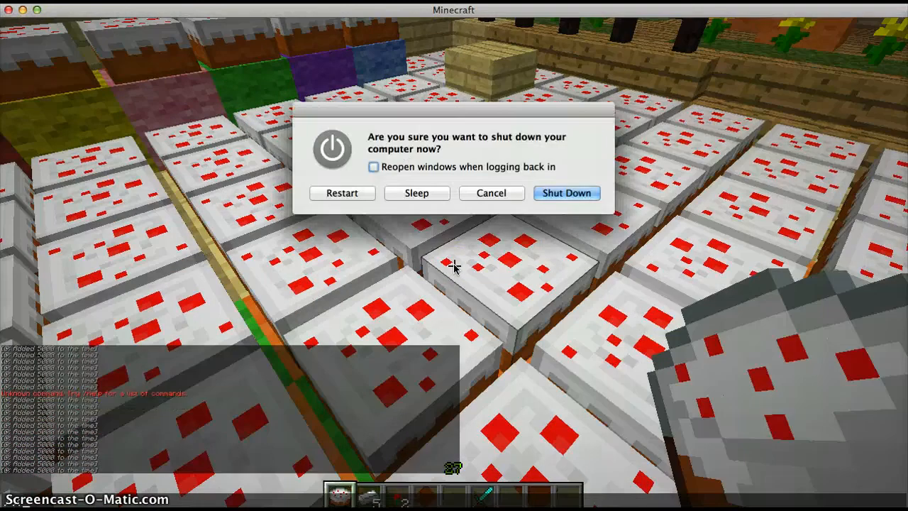
Step: Cancel the shutdown prompt and take a Diamond Sword from Combat into hand
{"action": "left_click", "coordinate": [491, 193]}
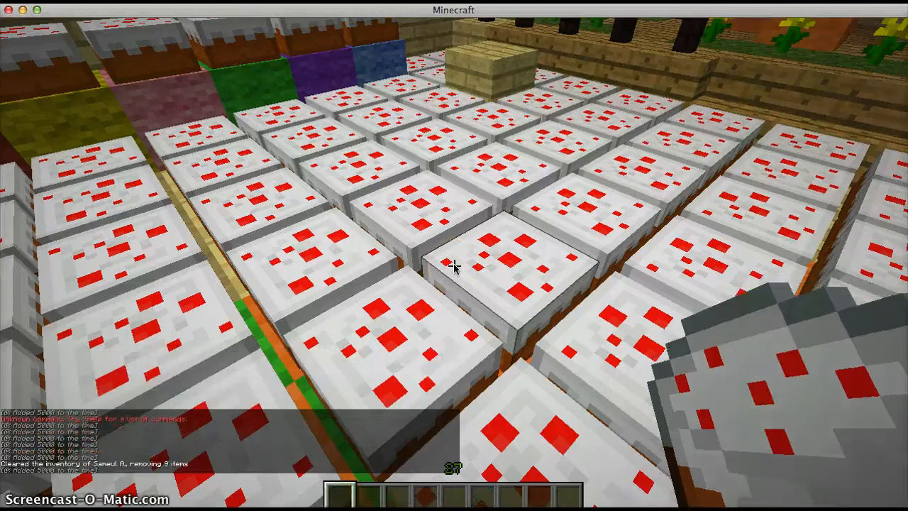
{"action": "mouse_move", "coordinate": [454, 266]}
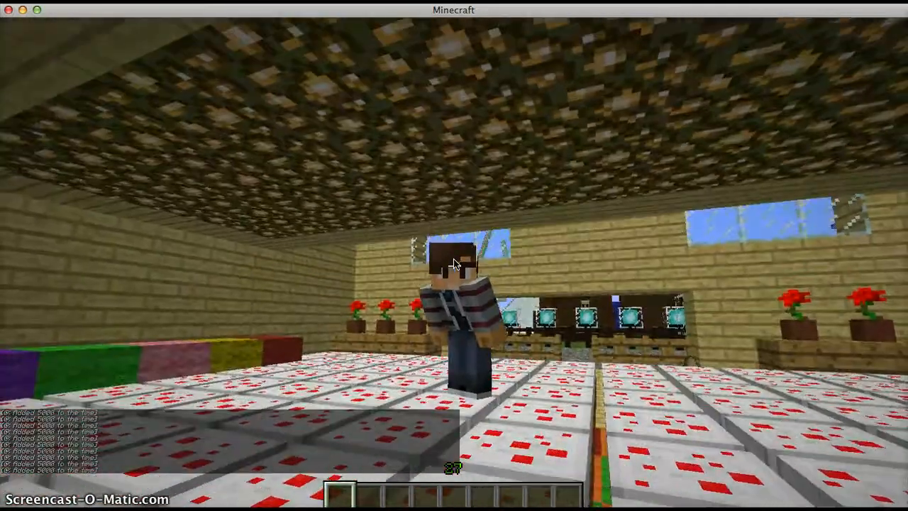
{"action": "mouse_move", "coordinate": [453, 255]}
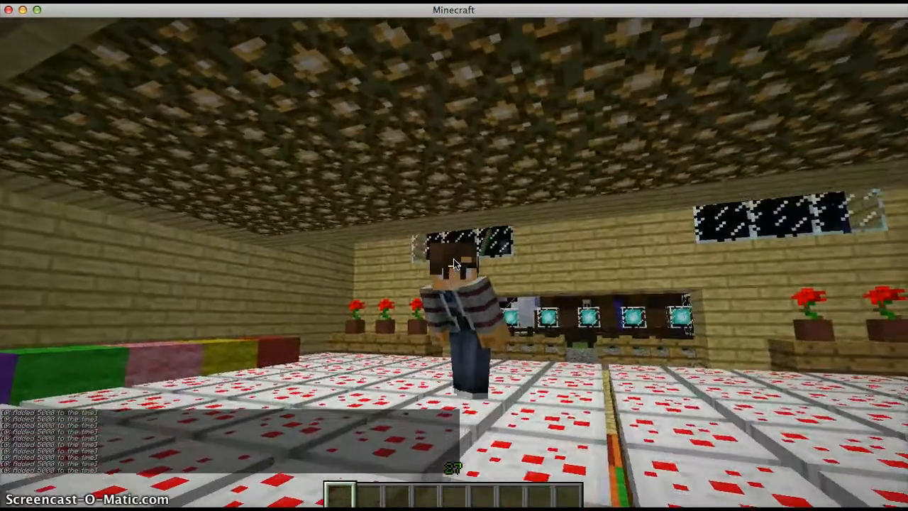
{"action": "mouse_move", "coordinate": [454, 255]}
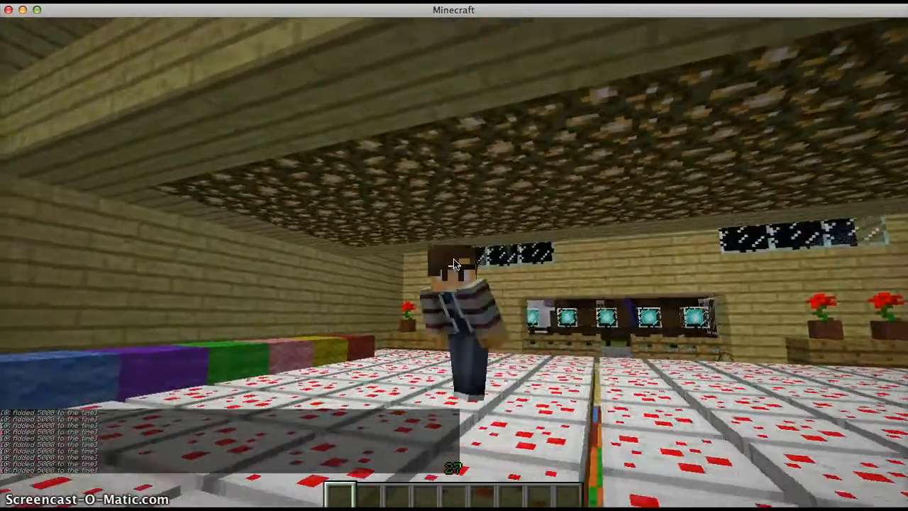
{"action": "mouse_move", "coordinate": [453, 255]}
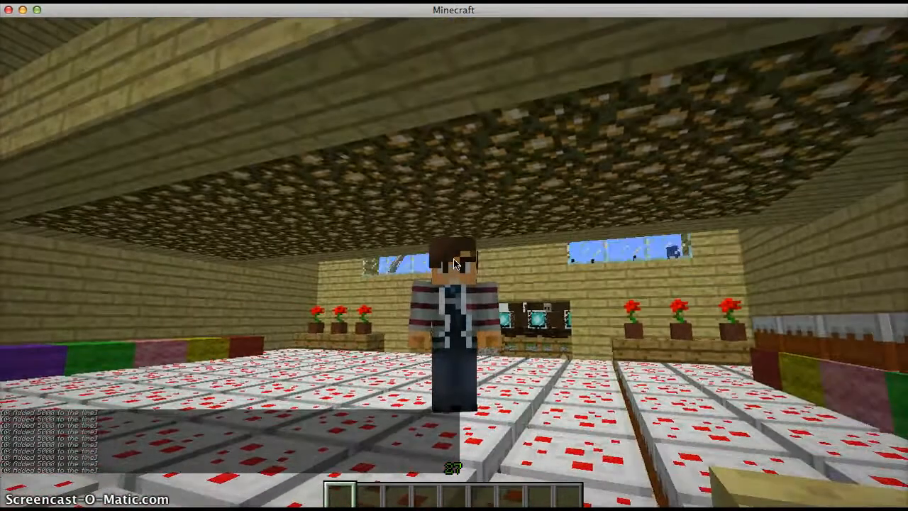
{"action": "mouse_move", "coordinate": [454, 255]}
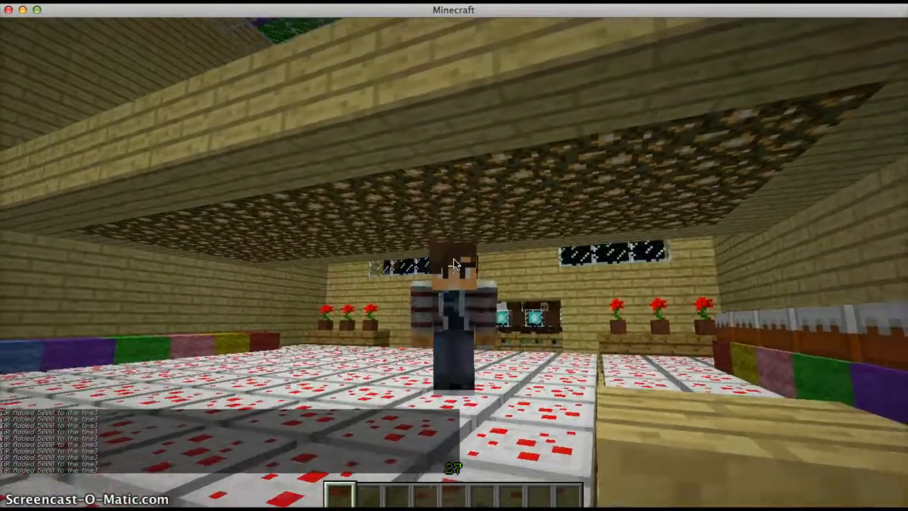
{"action": "key", "text": "e"}
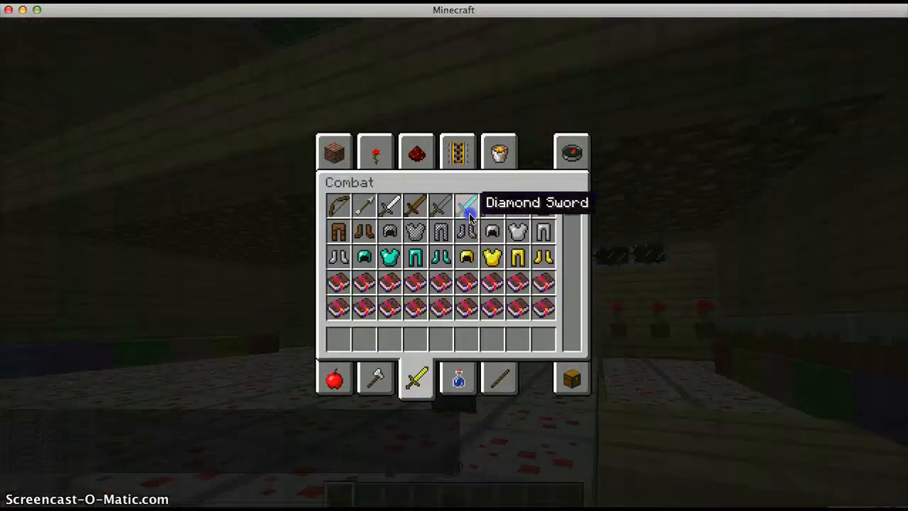
{"action": "key", "text": "Escape"}
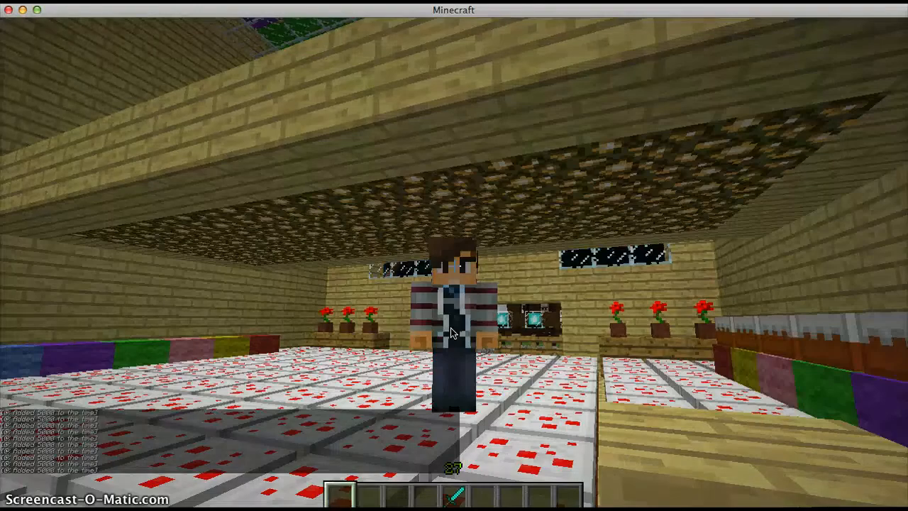